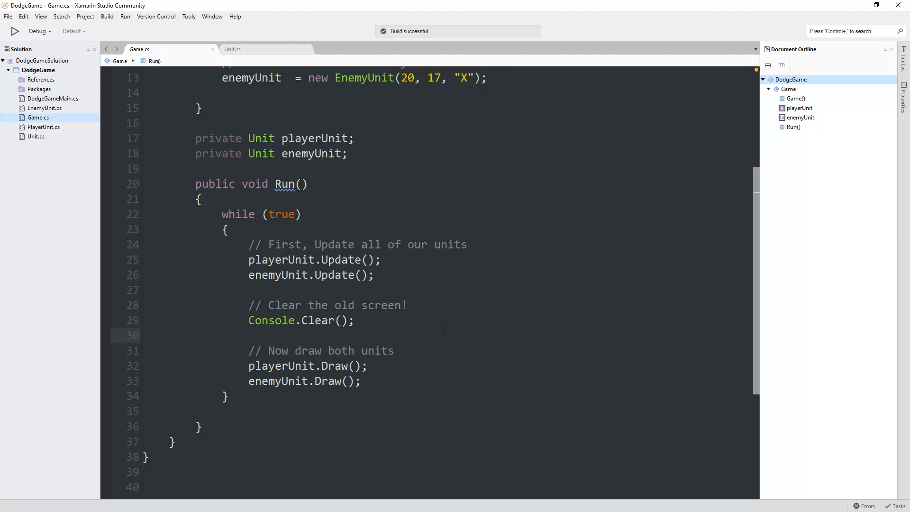
pyautogui.moveTo(384, 220)
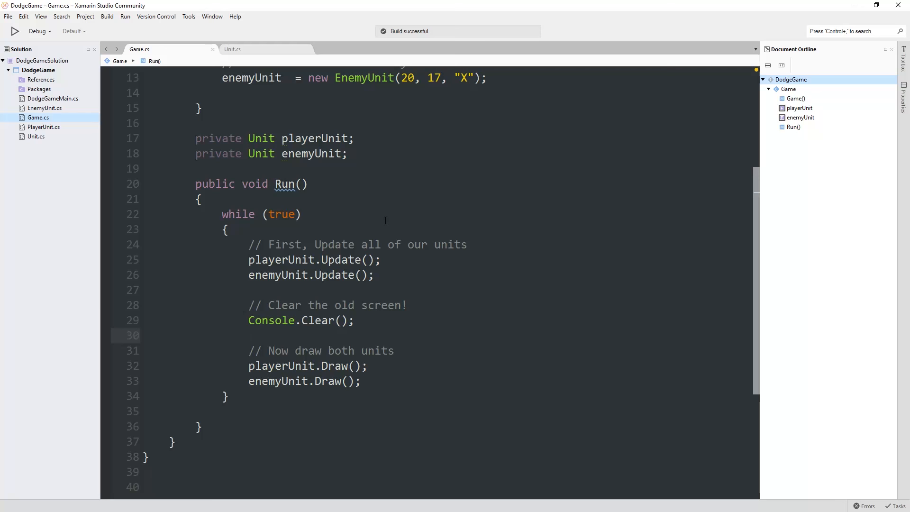
# - Prefix the Console.Clear(); line in Game.cs's Run loop with // to comment it out
pyautogui.click(14, 31)
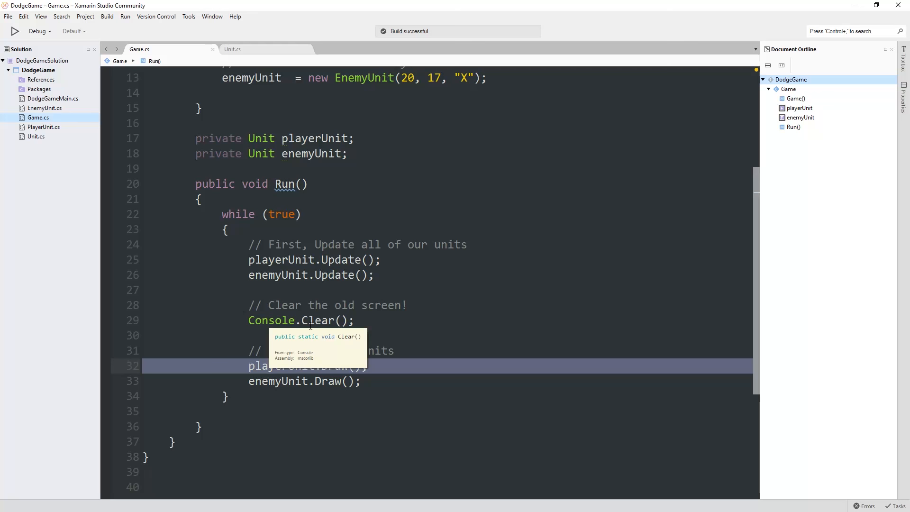
pyautogui.moveTo(418, 271)
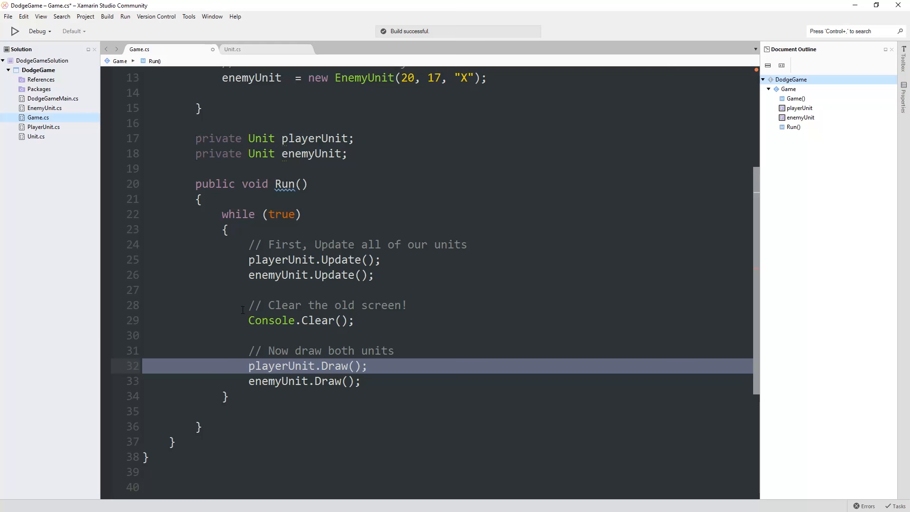
pyautogui.click(15, 31)
pyautogui.write('//')
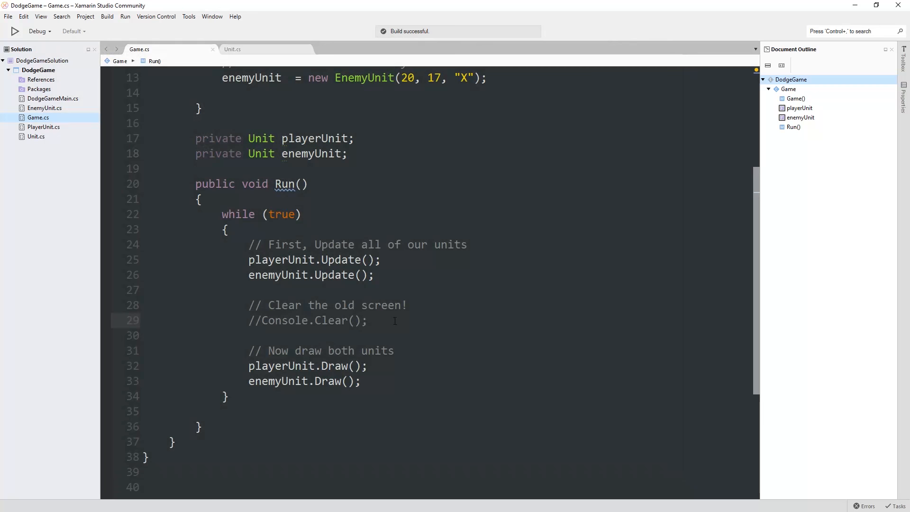
# - Delete the '// Clear the old screen!' comment and the '//Console.Clear();' line from Run()
pyautogui.click(320, 320)
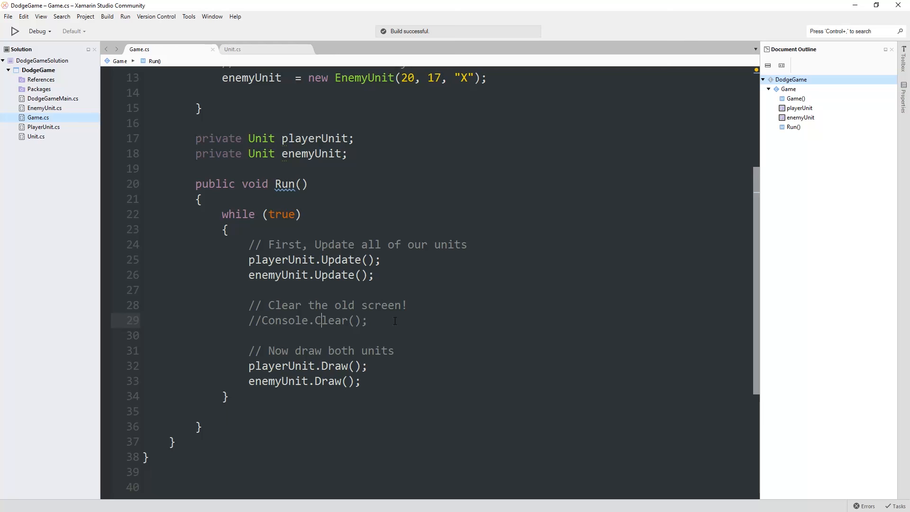
pyautogui.moveTo(421, 309)
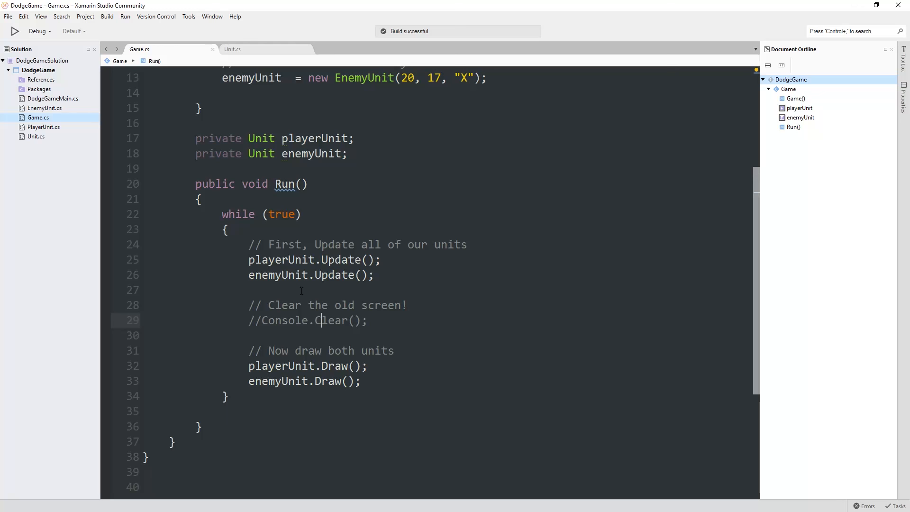
pyautogui.click(319, 320)
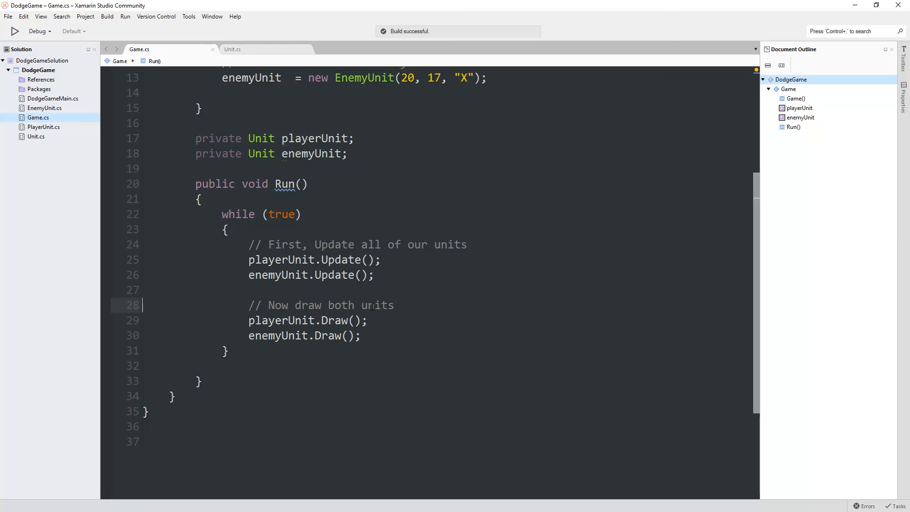
# - Add '// Undraw the old character spots' with playerUnit.Undraw(); and enemyUnit.Undraw(); atop the loop
pyautogui.click(316, 319)
pyautogui.write('//')
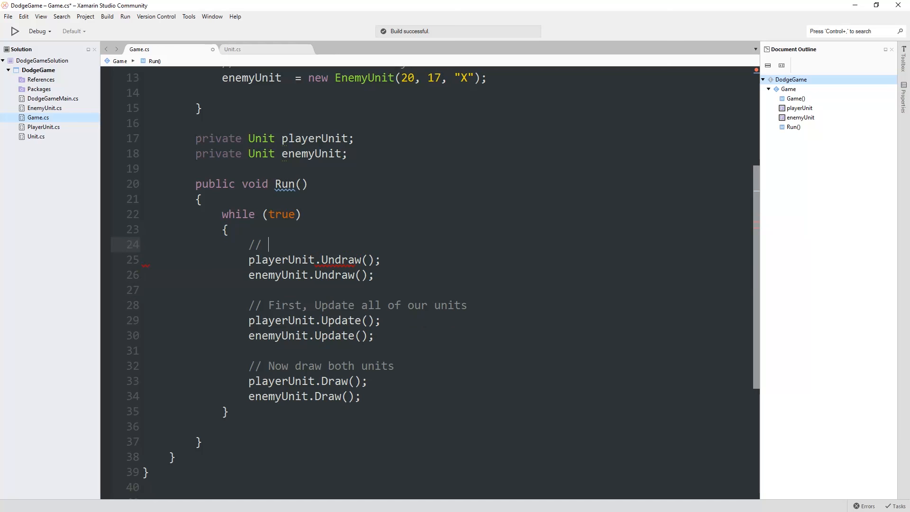
pyautogui.write('Undraw the old character spots')
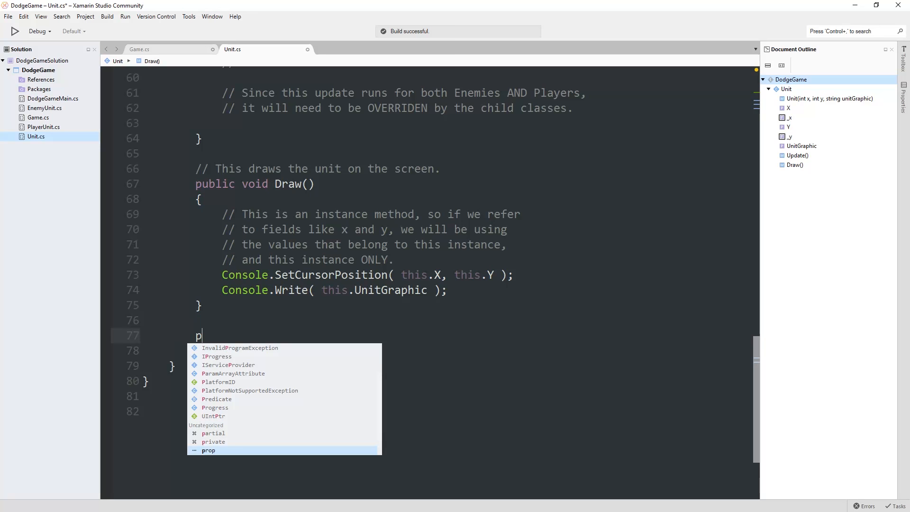
# - Add public void Undraw() to Unit.cs, calling Console.SetCursorPosition(this.X, this.Y) and writing ' '
pyautogui.write('ublic void Undraw()')
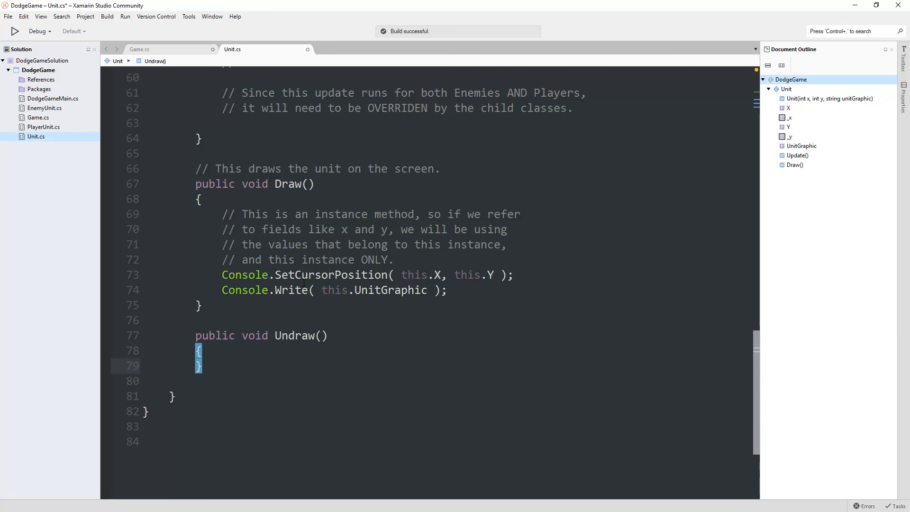
pyautogui.write('Console.SetCursorPosition(this.X, this.Y);')
pyautogui.write("Console.Write( ' ' );")
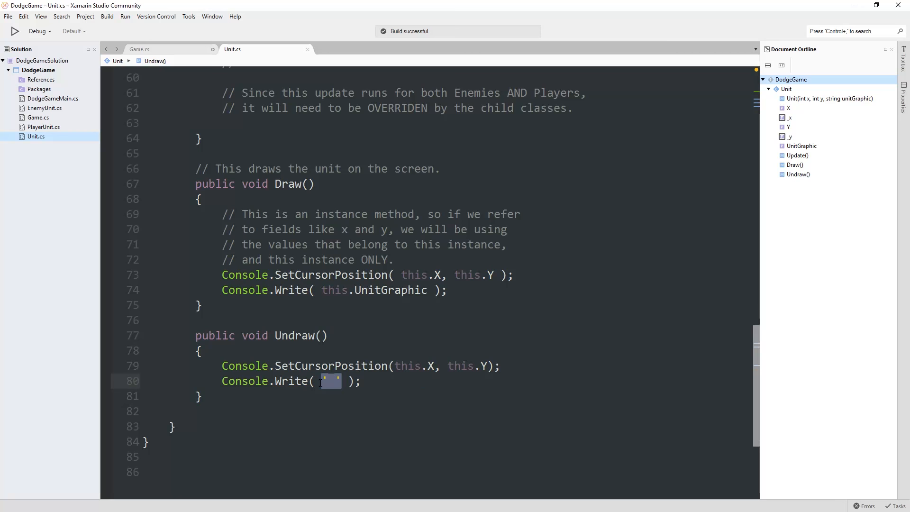
pyautogui.click(14, 31)
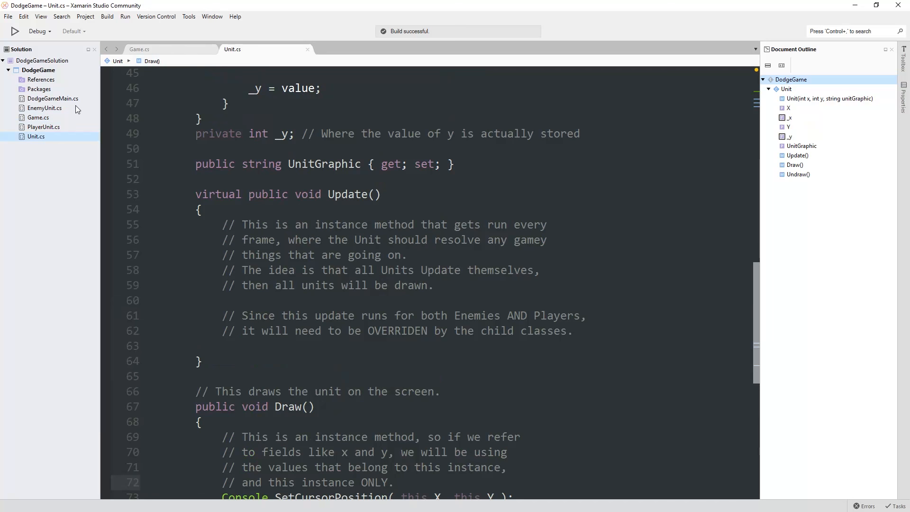
# - Insert Undraw(); before _x = value in Unit.cs's X setter, then return to Game.cs
pyautogui.click(43, 126)
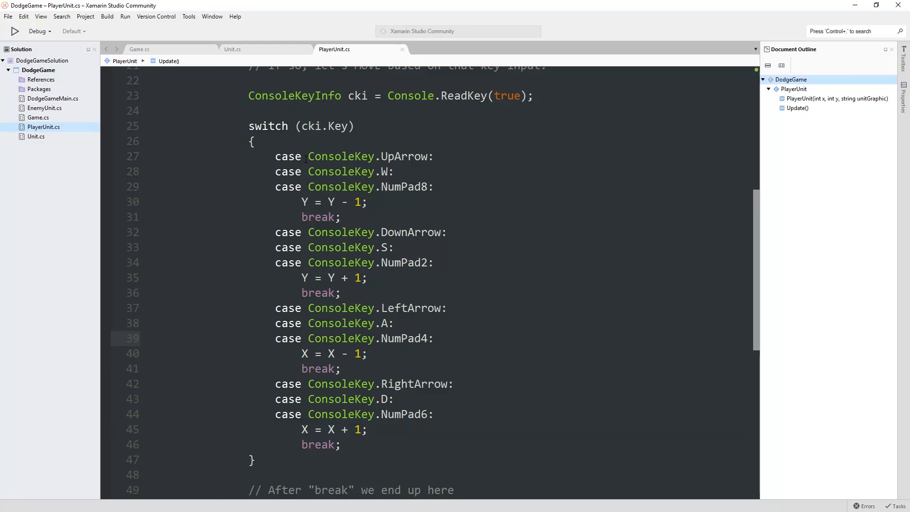
pyautogui.click(232, 49)
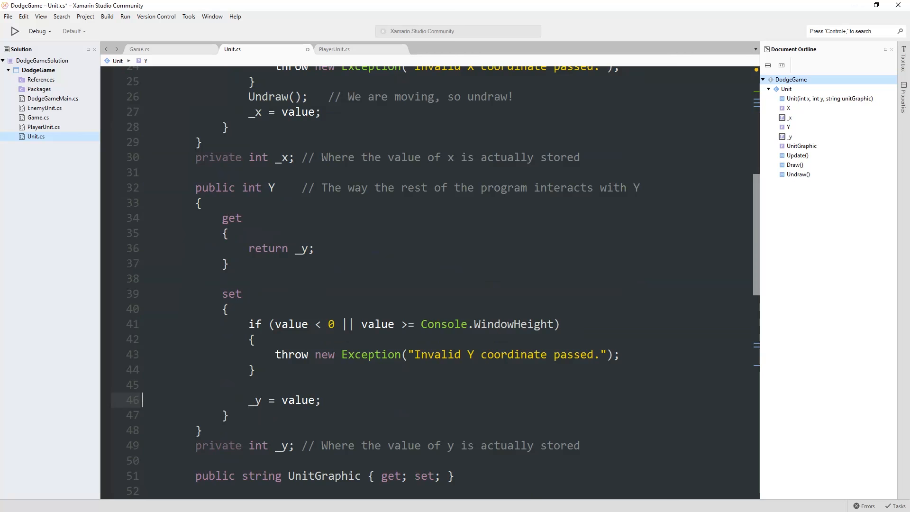
pyautogui.click(140, 49)
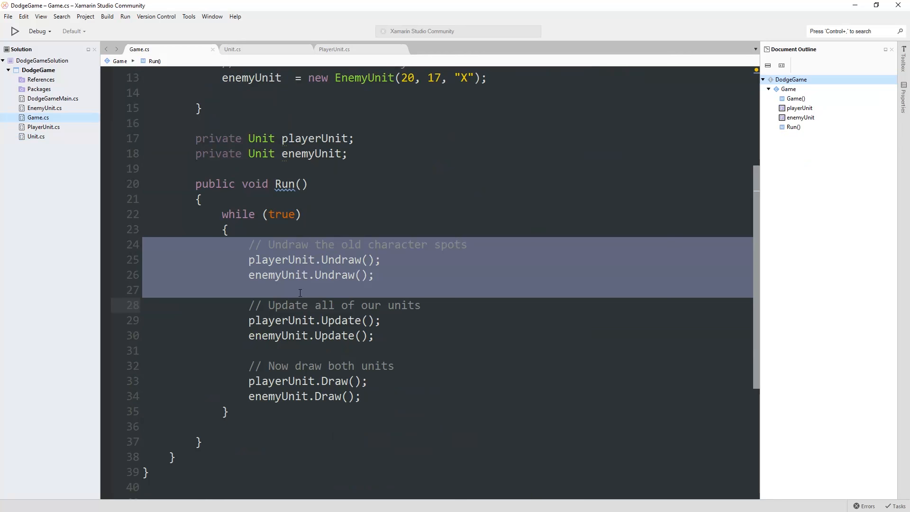
# - Run DodgeGame in the external console and move the @ to test the undraw behaviour
pyautogui.click(232, 49)
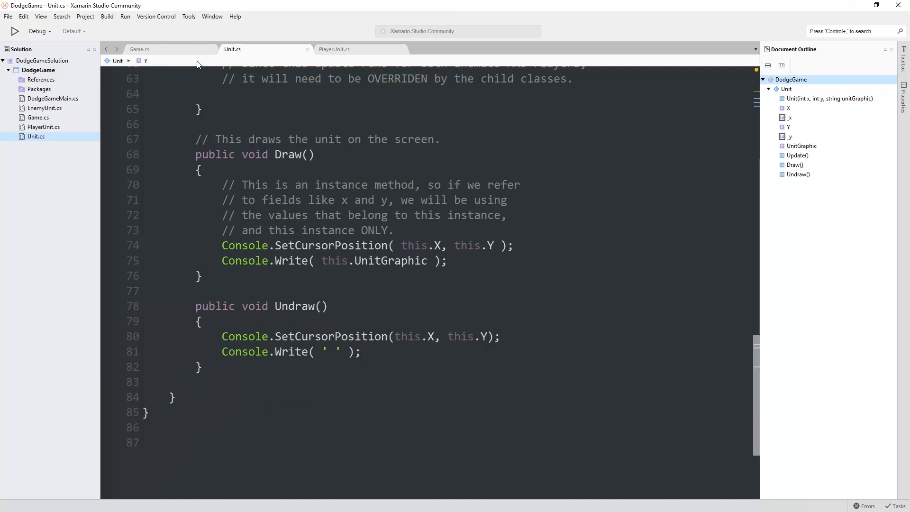
pyautogui.click(15, 31)
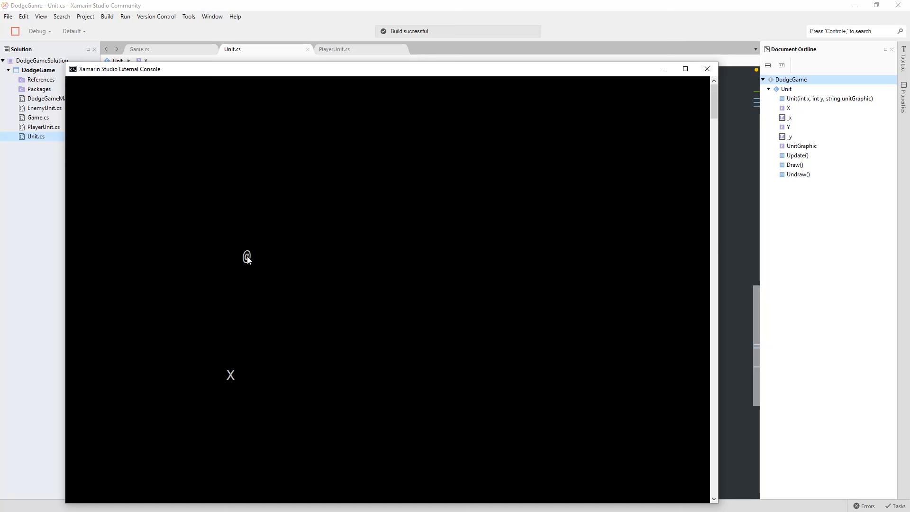
pyautogui.moveTo(235, 296)
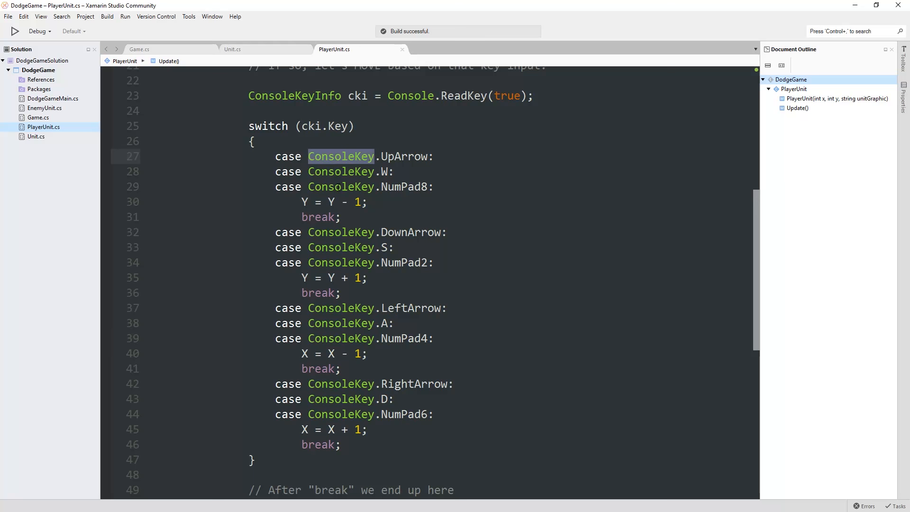
pyautogui.write('case ConsoleKey.NumPad9:')
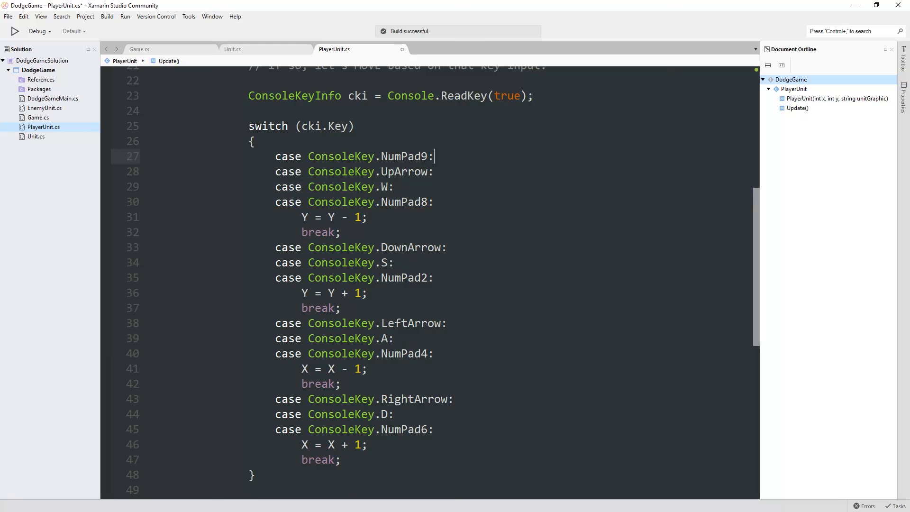
pyautogui.write('X = X + 1;')
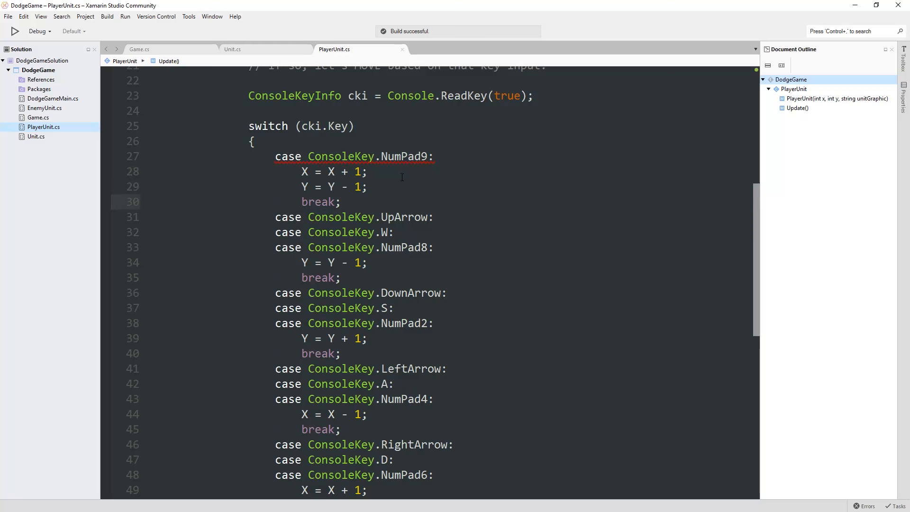
pyautogui.click(14, 31)
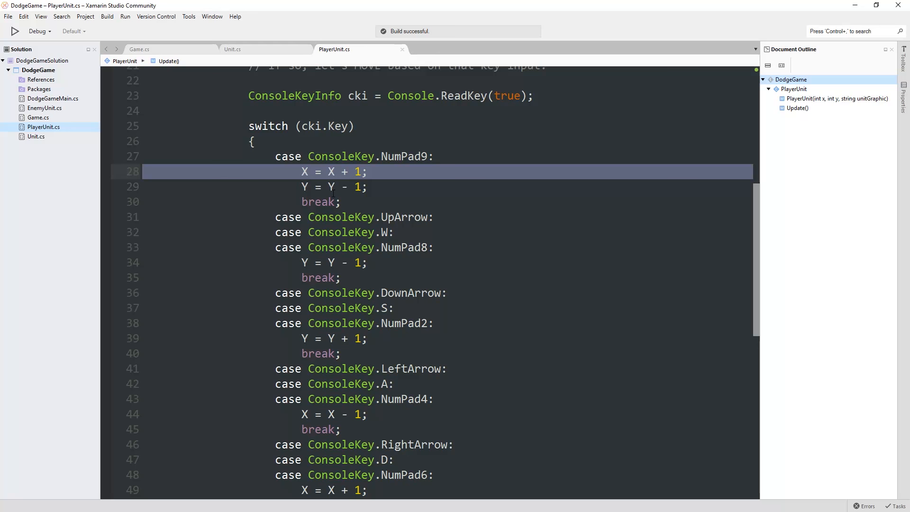
pyautogui.click(333, 187)
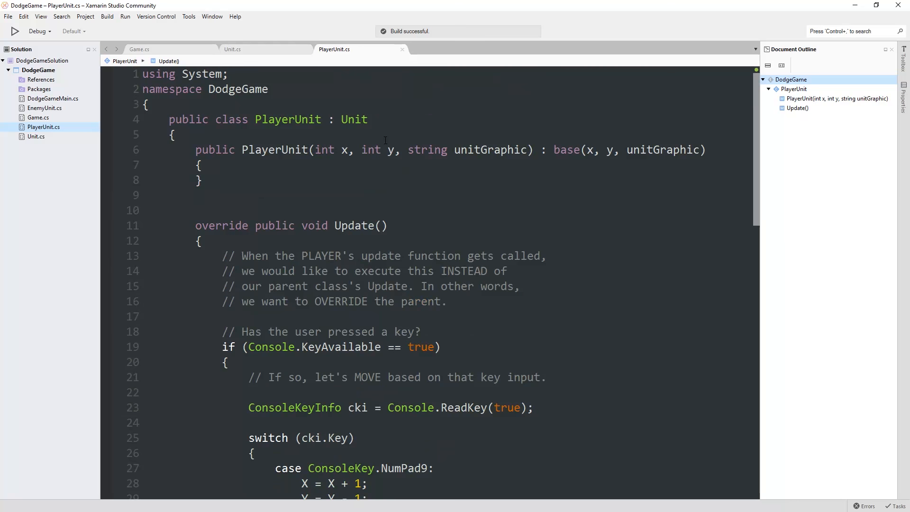
pyautogui.click(231, 49)
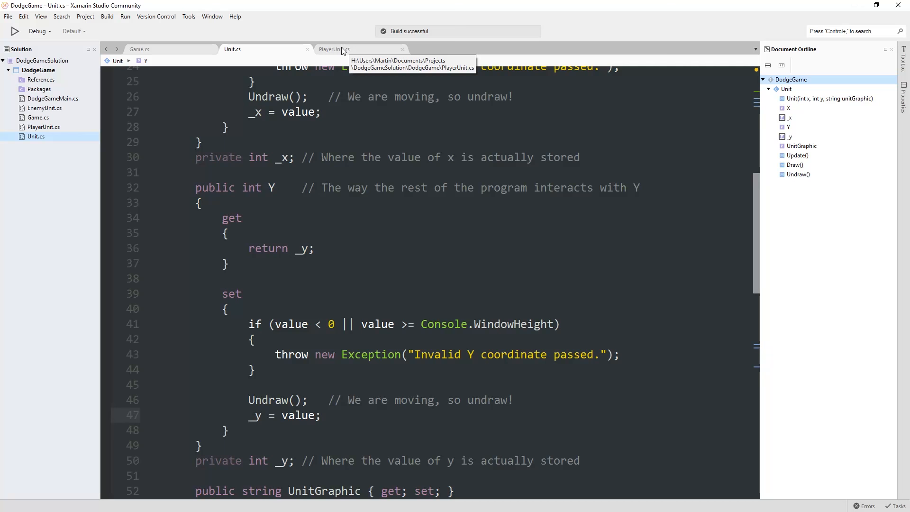
pyautogui.click(333, 49)
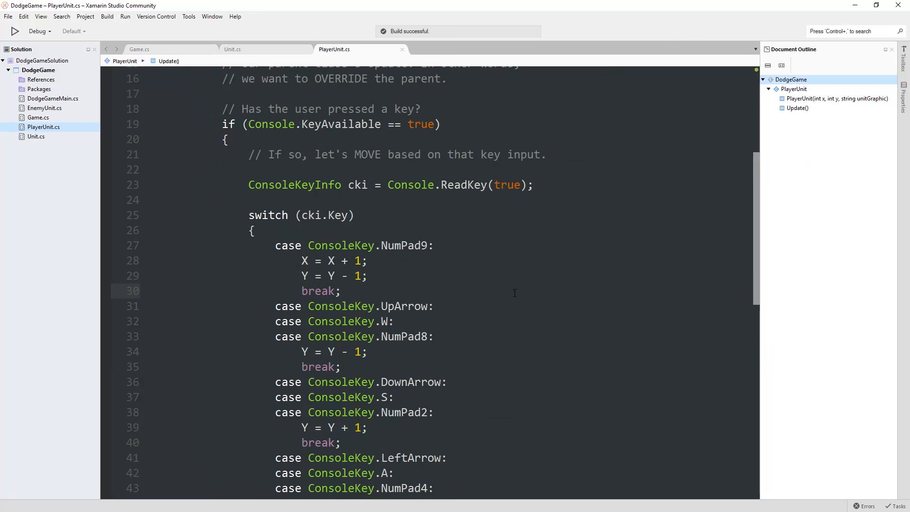
# - Add case ConsoleKey.NumPad9 to PlayerUnit.cs's switch with X = X + 1; Y = Y - 1; break;
pyautogui.click(342, 290)
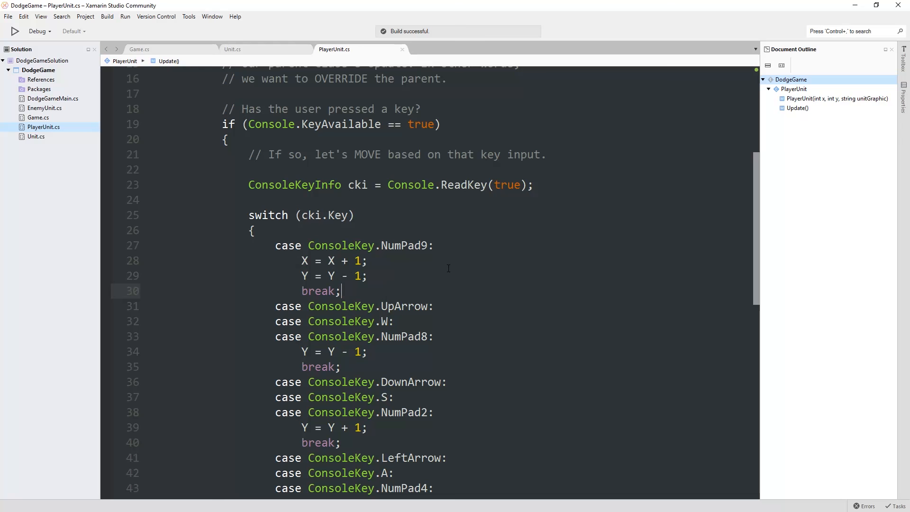
pyautogui.scroll(-3)
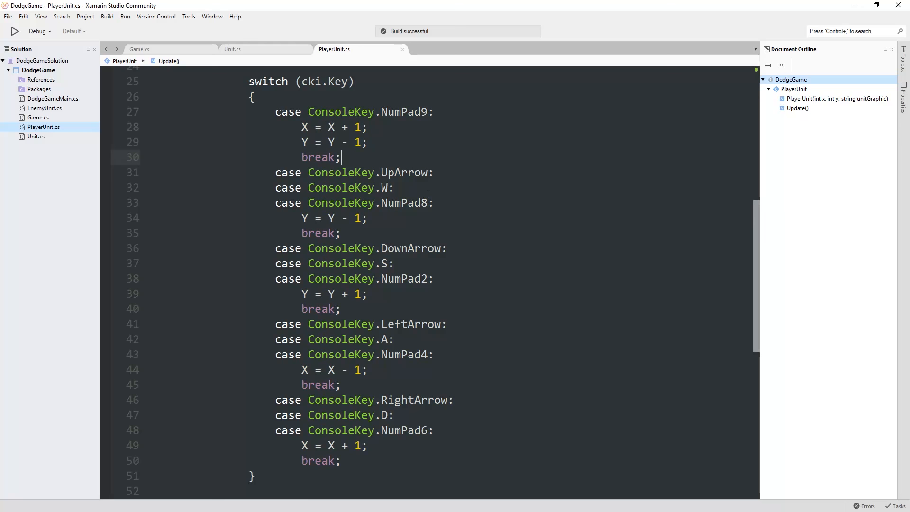
pyautogui.click(232, 49)
pyautogui.write('private bool HasMoved =')
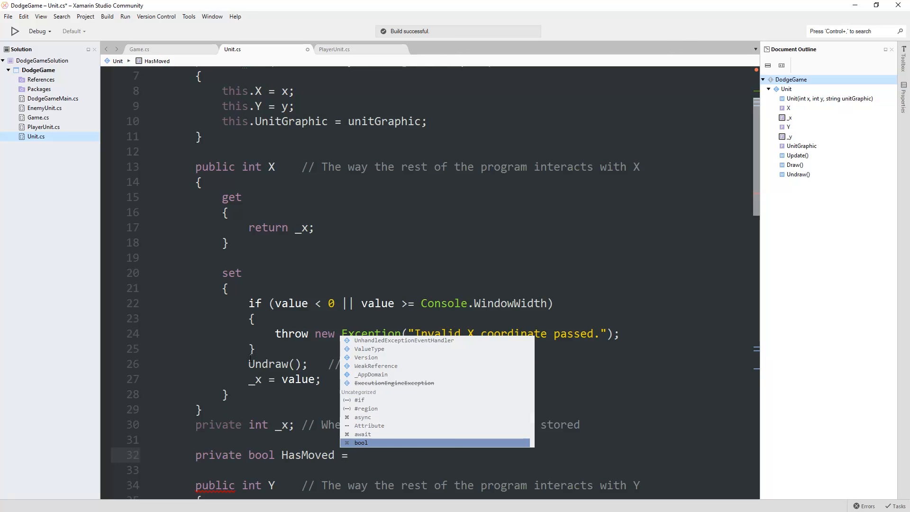
# - Type, then remove, a 'private bool HasMoved = false;' field in Unit.cs, briefly checking PlayerUnit.cs
pyautogui.write('false;')
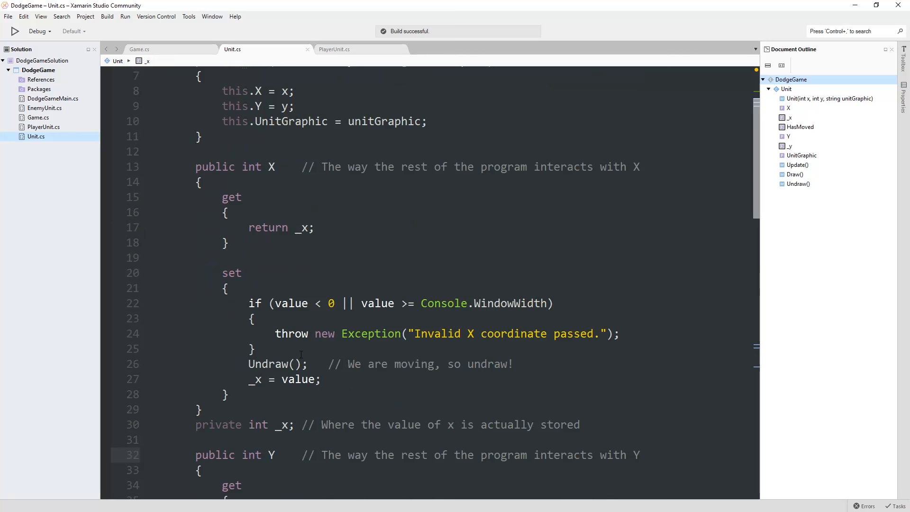
pyautogui.click(334, 49)
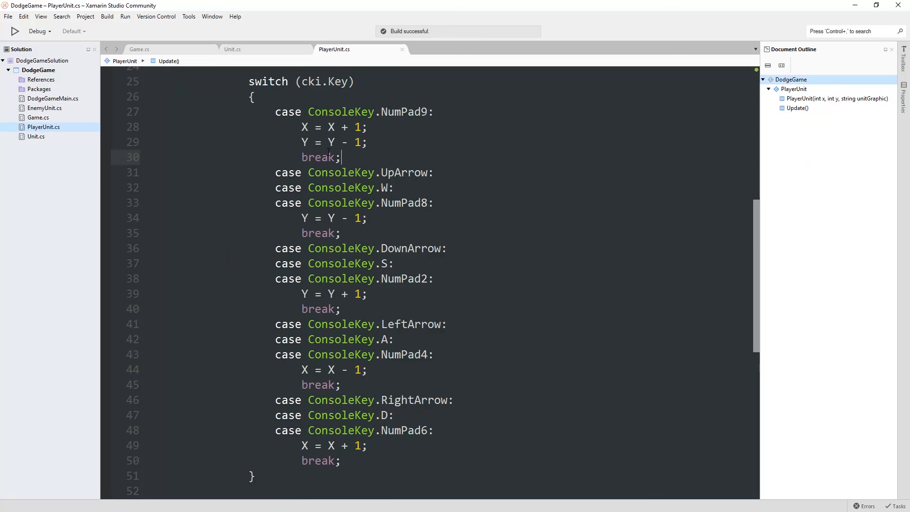
pyautogui.click(232, 49)
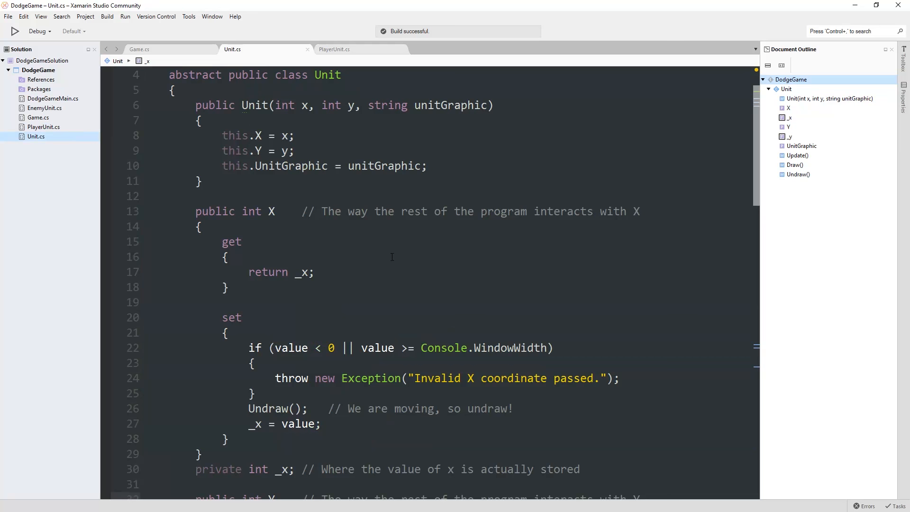
pyautogui.click(387, 165)
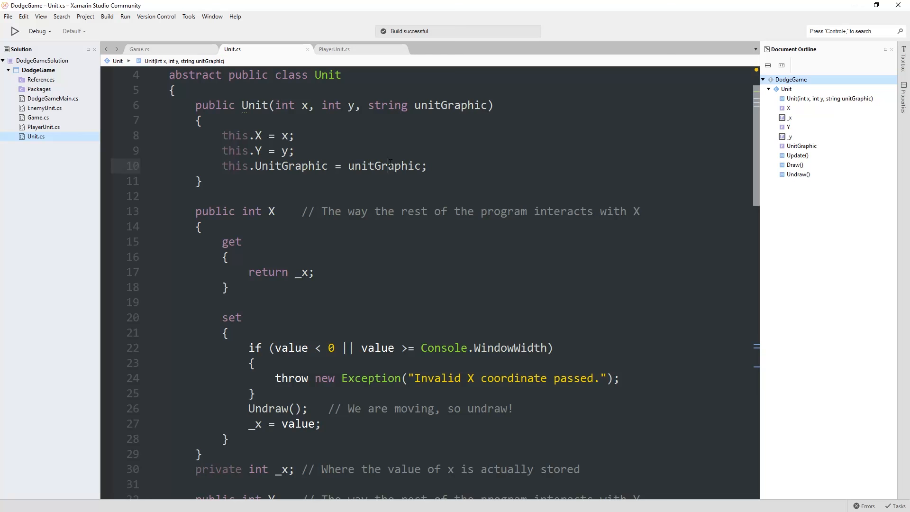
pyautogui.scroll(3)
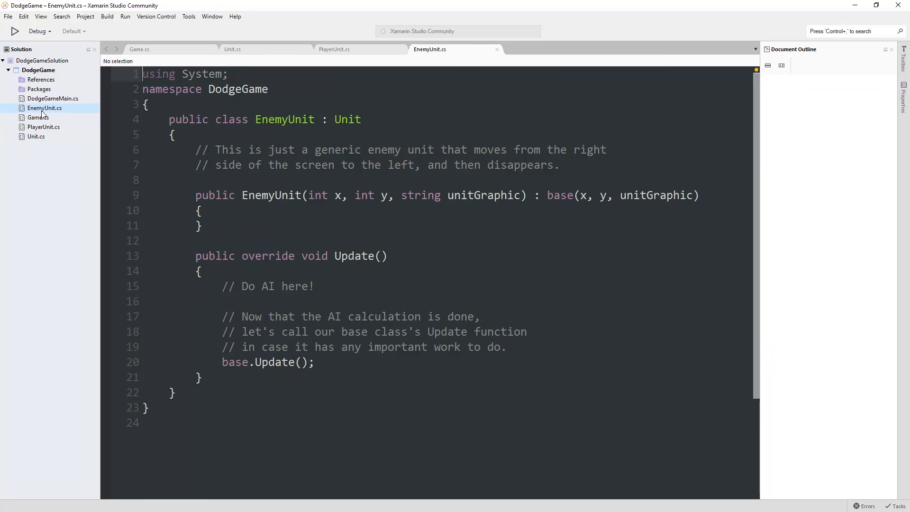
# - Comment EnemyUnit's Update() on moving left and deletion, and add X = X - 1; under '// Move one to the left'
pyautogui.write('// T')
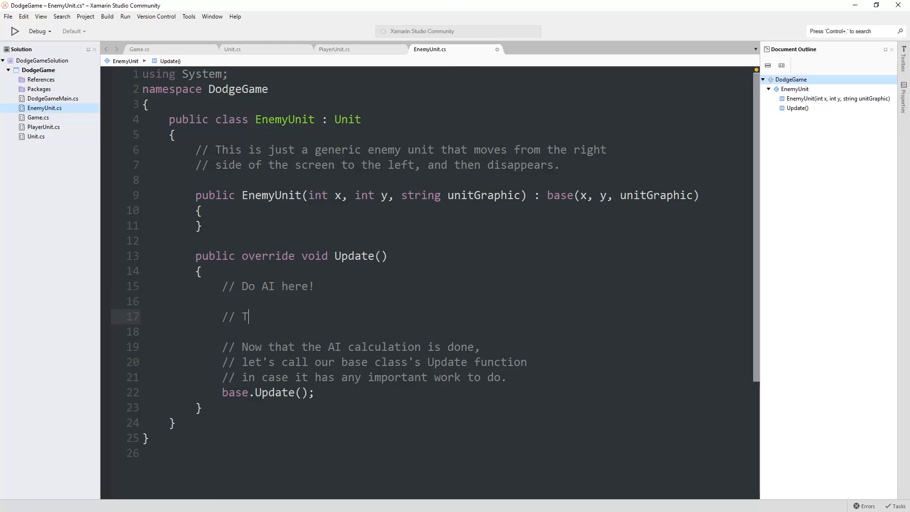
pyautogui.write('hese enemies simply move from the right side')
pyautogui.write('// of the screen, to the left.')
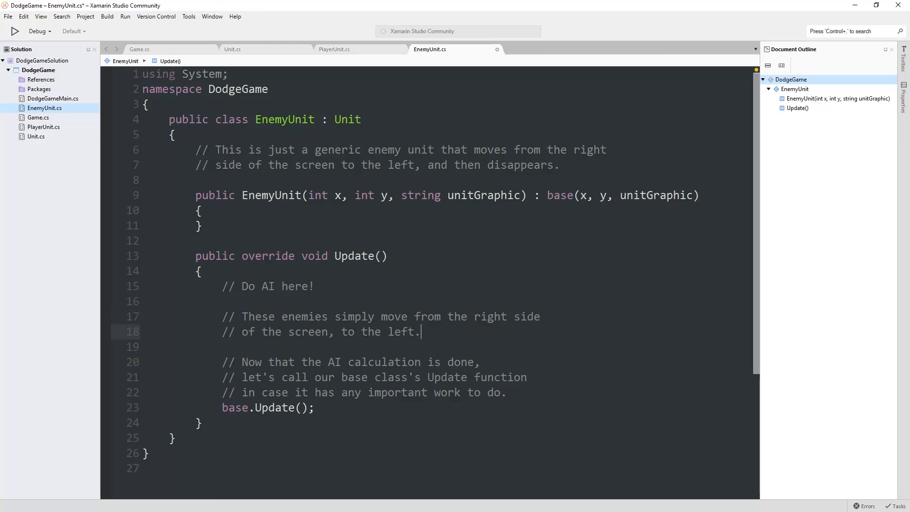
pyautogui.write('If they go out of bvo')
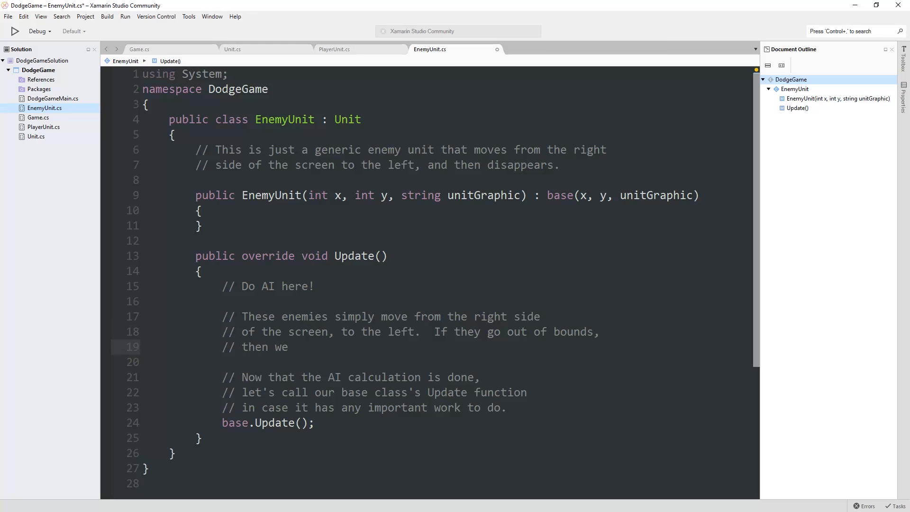
pyautogui.write('delete ours')
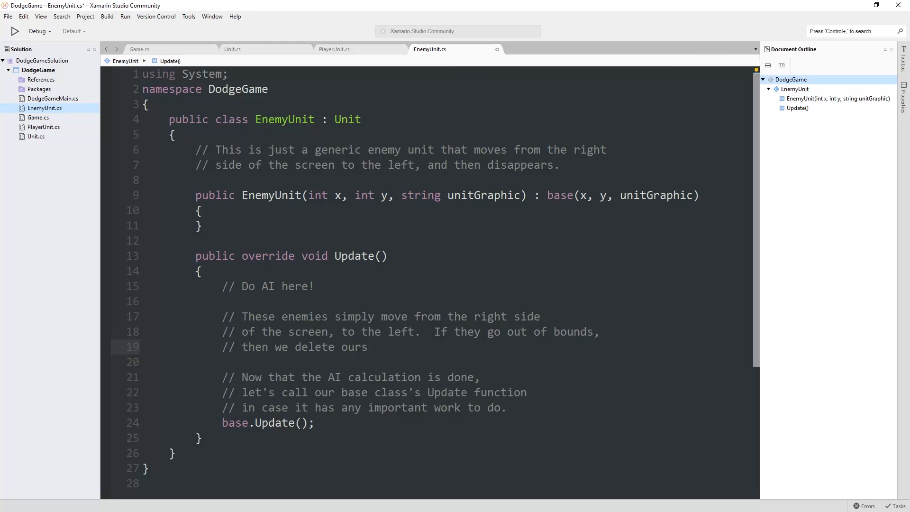
pyautogui.write('elves...how does that work?')
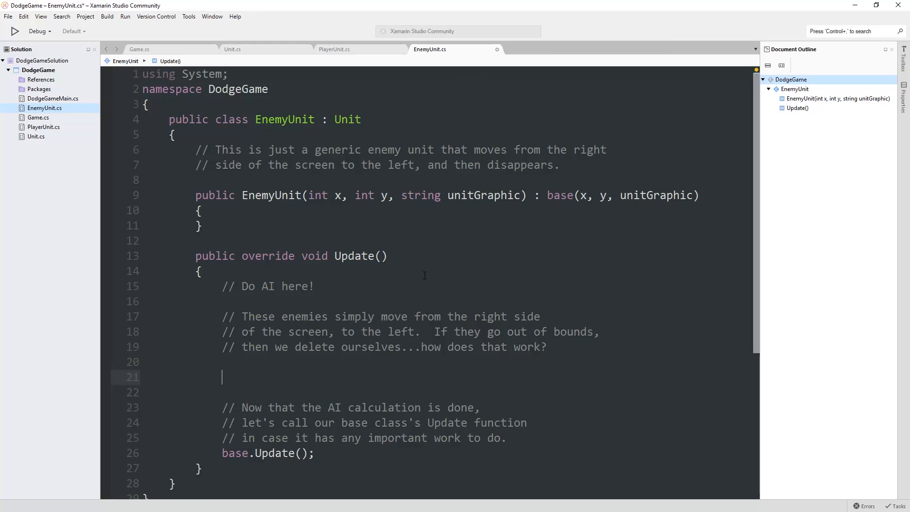
pyautogui.write('X = X - 1;')
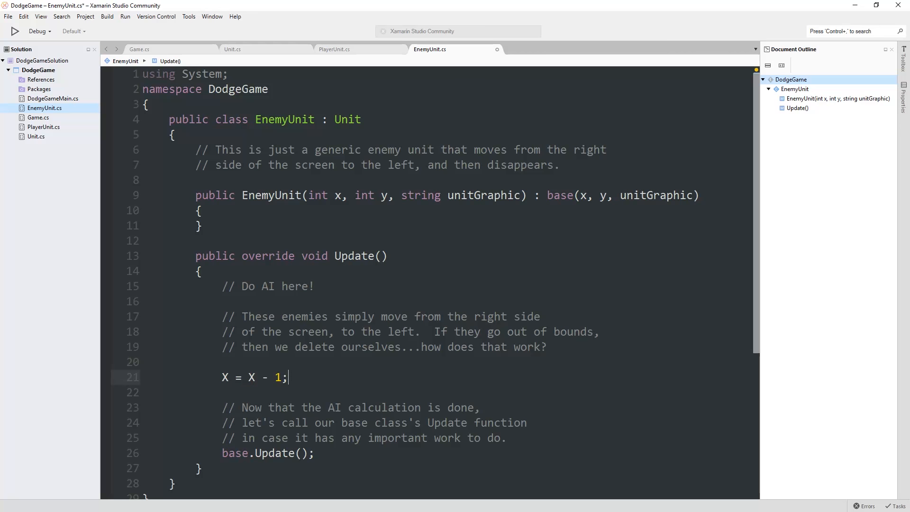
pyautogui.write('// Move one to the left')
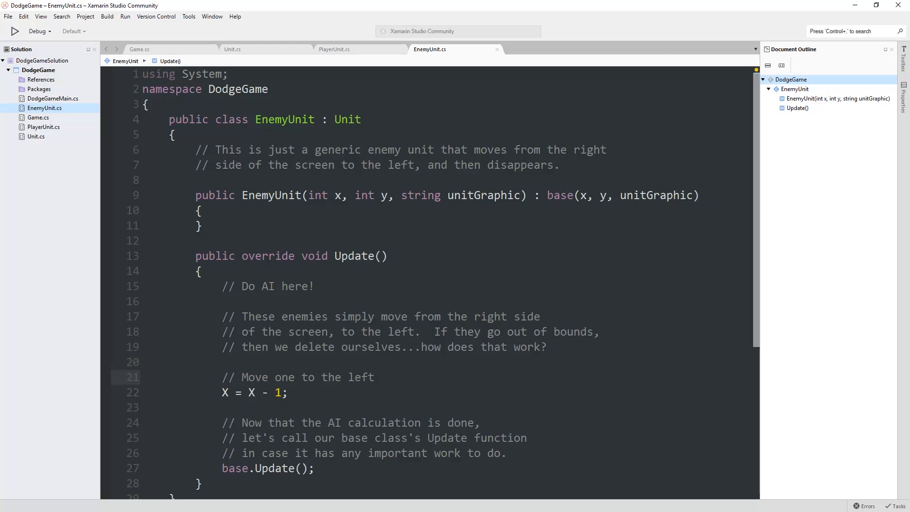
pyautogui.click(15, 31)
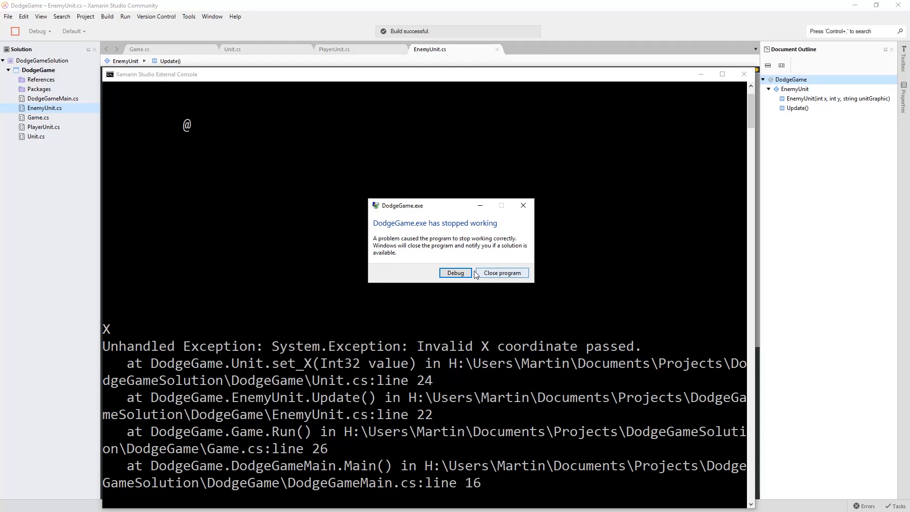
pyautogui.click(500, 272)
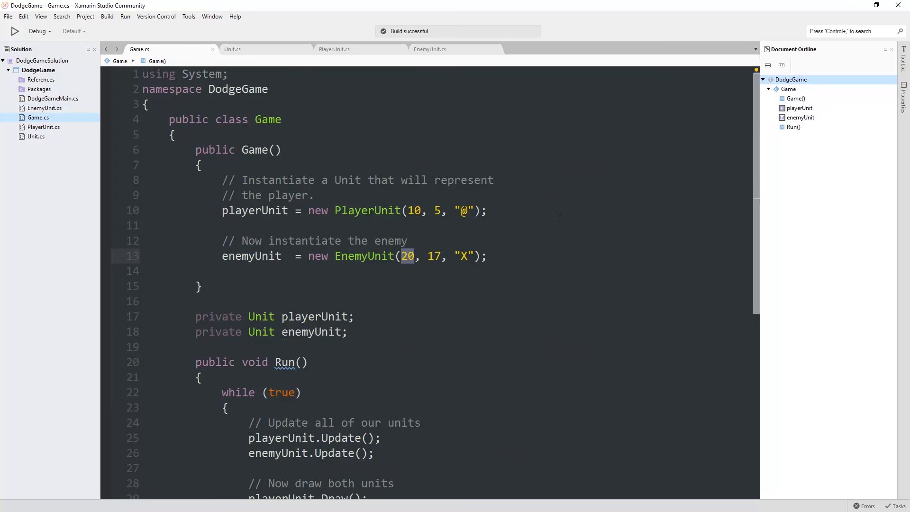
# - Replace the enemy's spawn X of 20 with Console.WindowWidth - 1, rerun, and close the crashed game
pyautogui.write('Console.WindowWidth - 1')
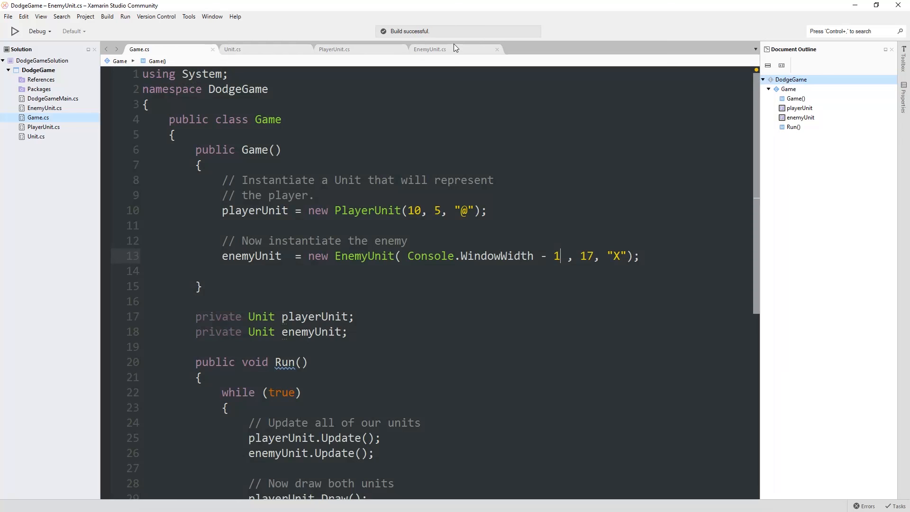
pyautogui.click(15, 31)
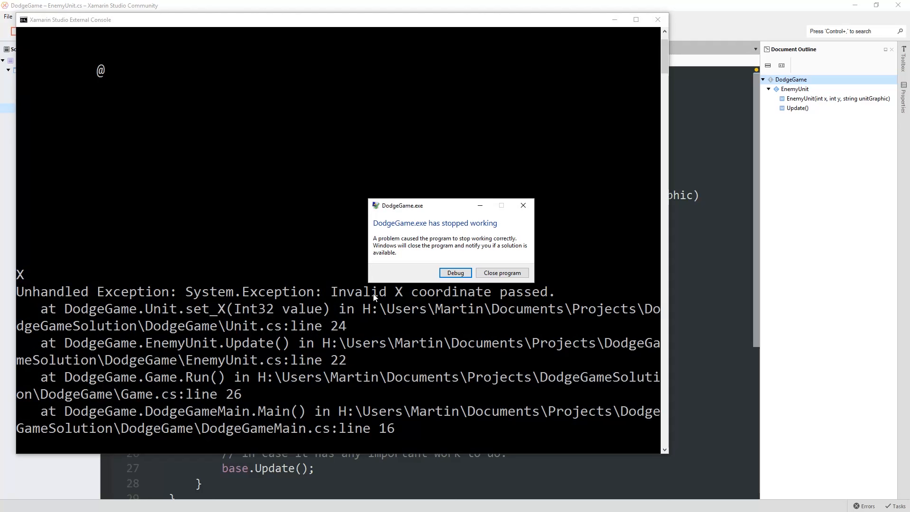
pyautogui.click(501, 273)
pyautogui.write('// Move one to the left')
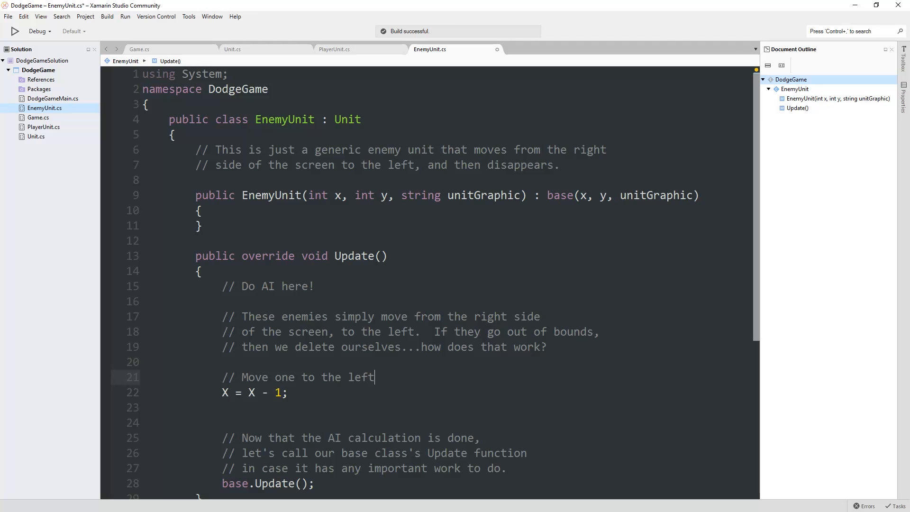
# - Finish the 'but only if we can still' comment and rerun the game to test the move limit
pyautogui.write(', but only if we can still move to the left')
pyautogui.write('// We are at our move limit. So...do something?')
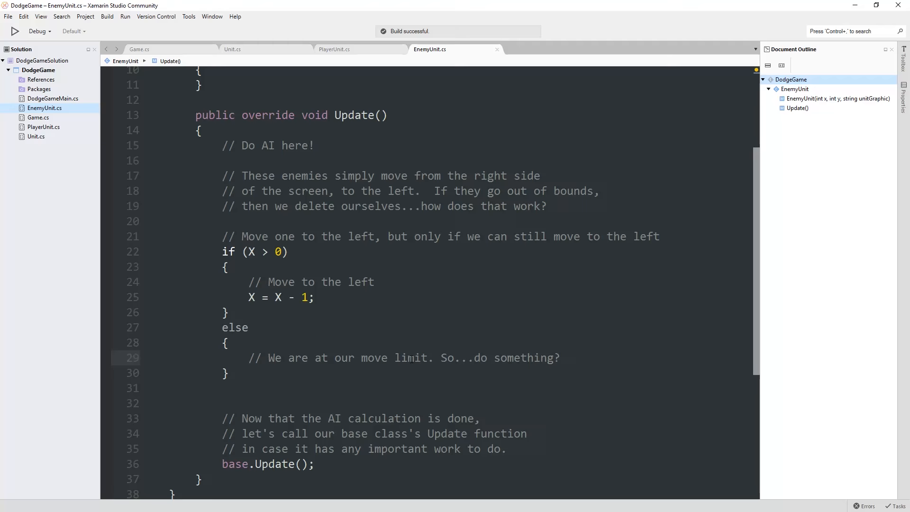
pyautogui.click(15, 30)
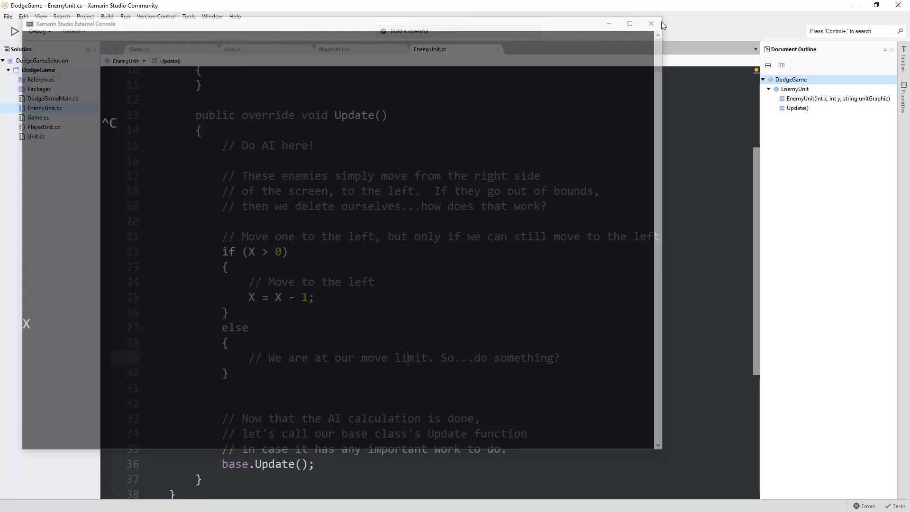
# - Close the test run's console window and return to the Game.cs file
pyautogui.click(650, 24)
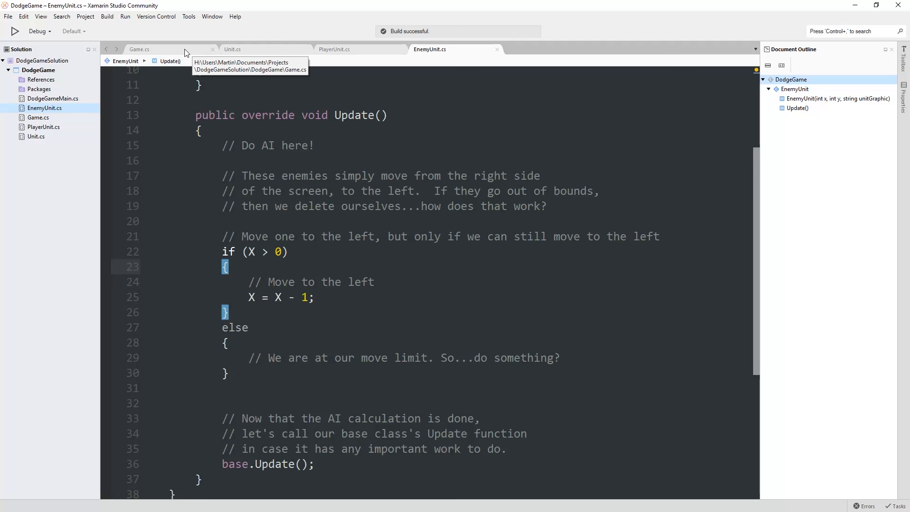
pyautogui.click(140, 48)
pyautogui.write('//')
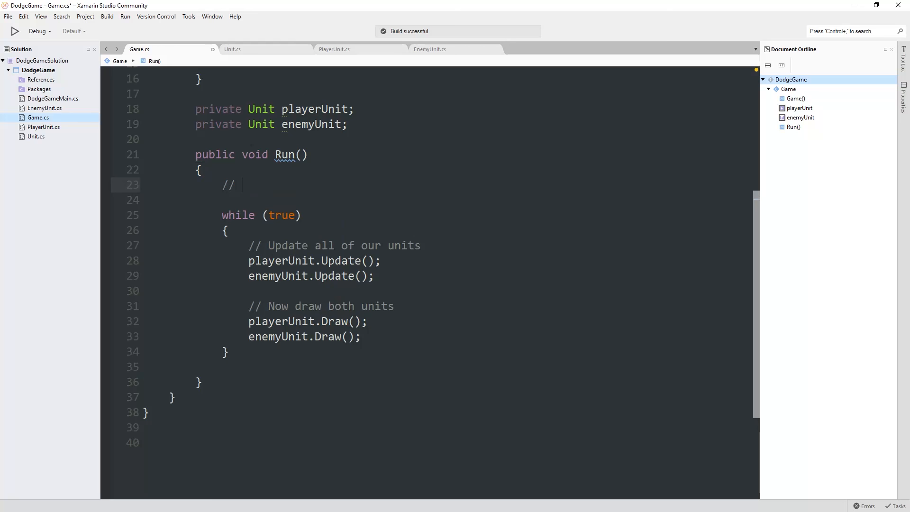
# - Add a 'TEMPORARY - Let's try to set a fixed frame rate' comment and declare desiredFPS = 30
pyautogui.write("TEMPORARY - Let's try to")
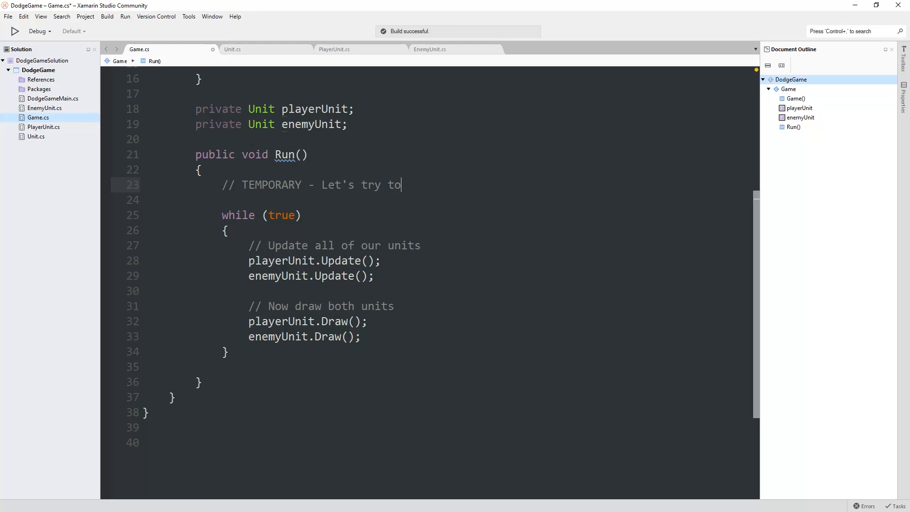
pyautogui.write('set a fixed frame rate')
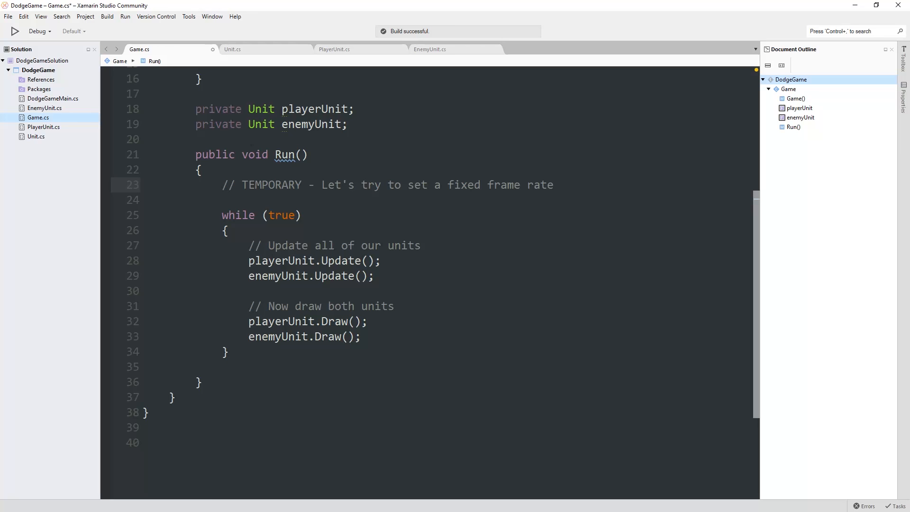
pyautogui.write('int des')
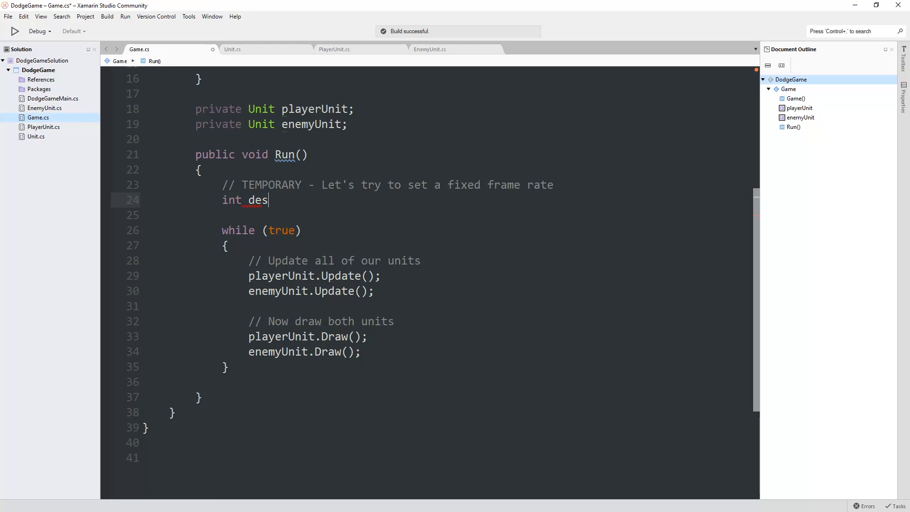
pyautogui.write('iredFPS = 30;')
pyautogui.write('int')
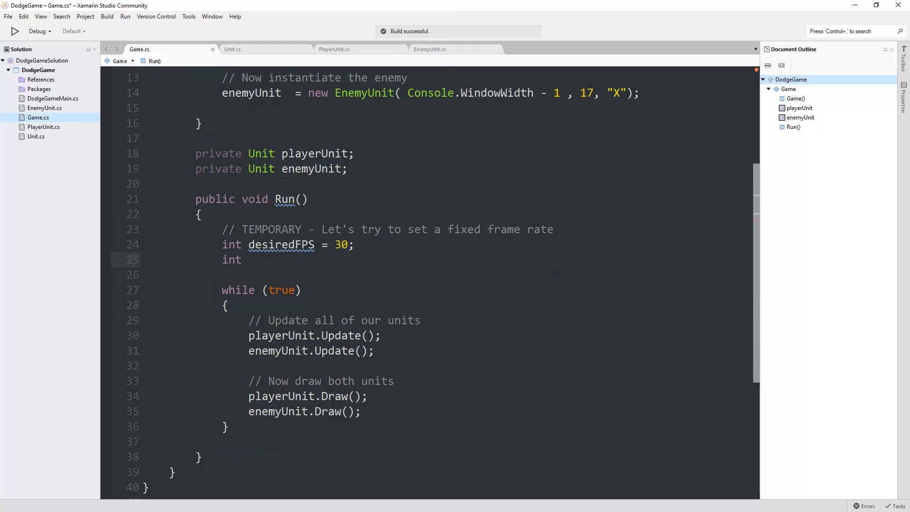
# - Declare frameDelayInMilliseconds as 1000 / desiredFPS
pyautogui.write('frameDelayInMilliseconds =')
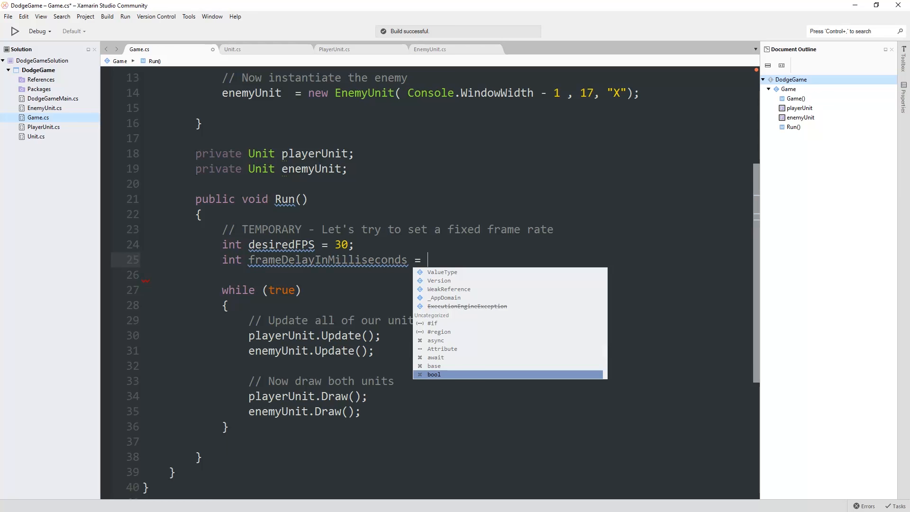
pyautogui.write('1000 / desiredFPS')
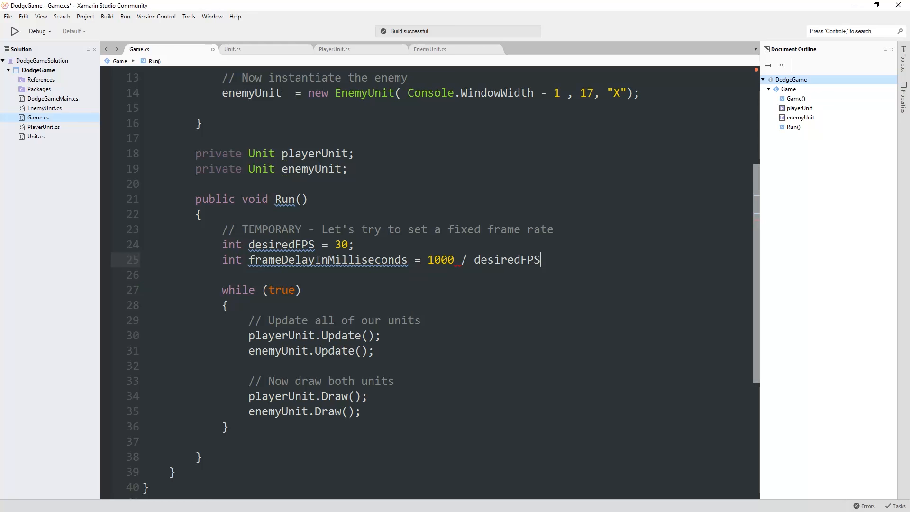
pyautogui.write(';')
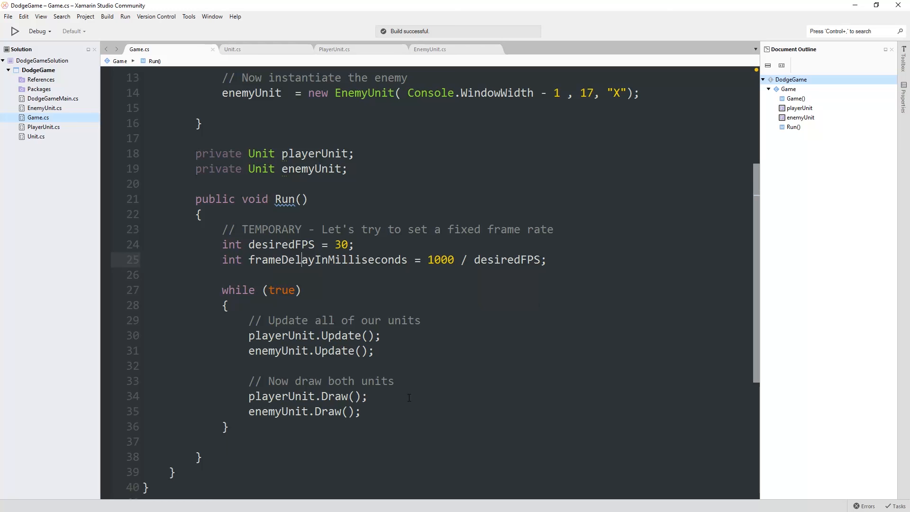
# - Rename frameDelayInMilliseconds to deltaTimeMS, then highlight desiredFPS and deltaTimeMS
pyautogui.doubleClick(328, 259)
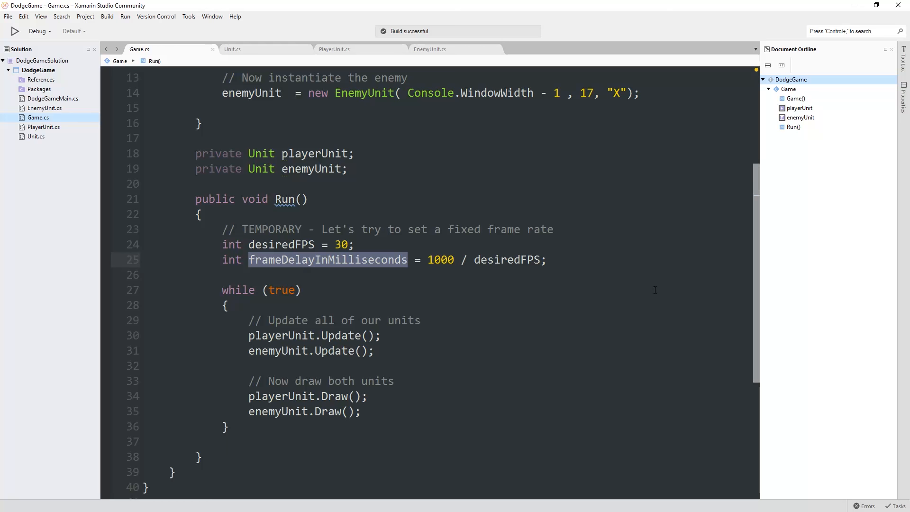
pyautogui.write('deltaTimeMS')
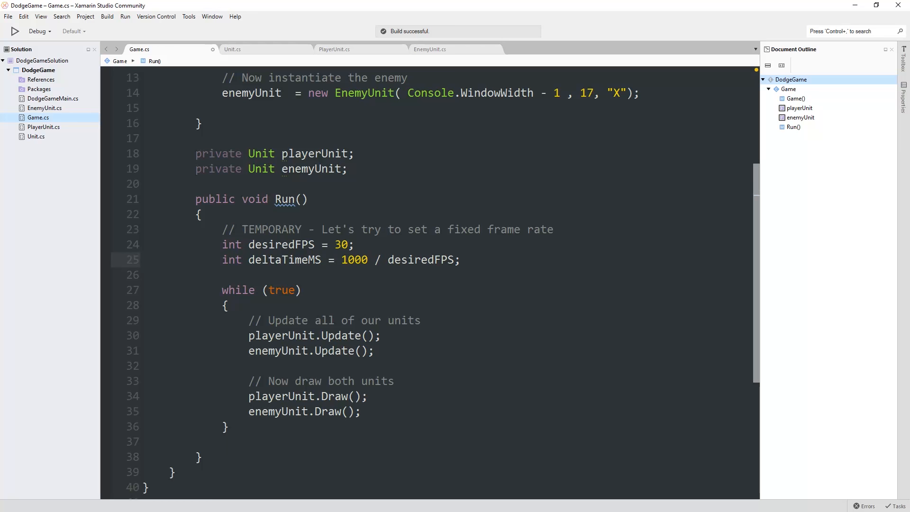
pyautogui.doubleClick(281, 245)
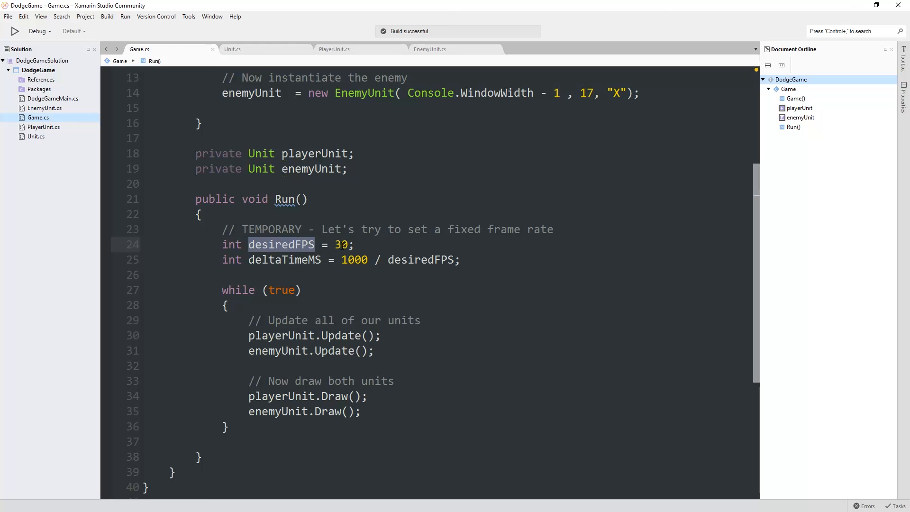
pyautogui.click(284, 259)
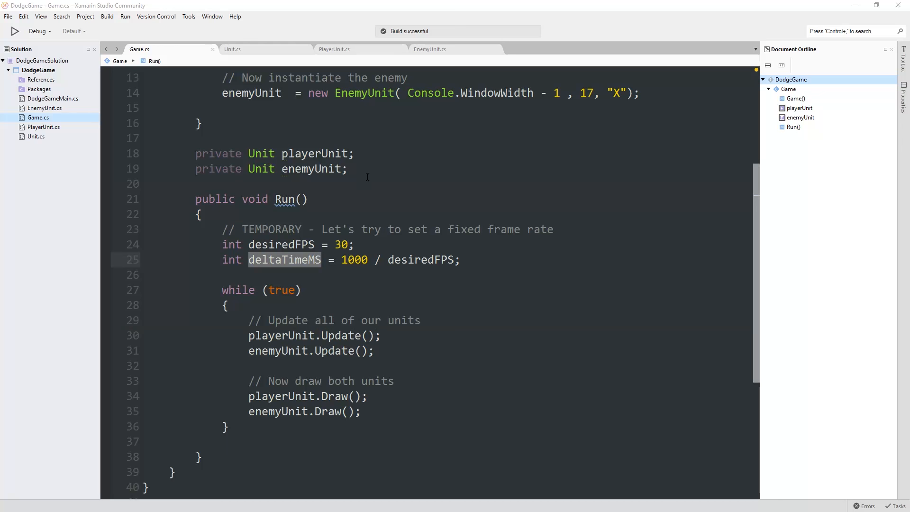
# - Start the 'Now we need to wait' comment and add 'using System.Threading;' below using System
pyautogui.scroll(-3)
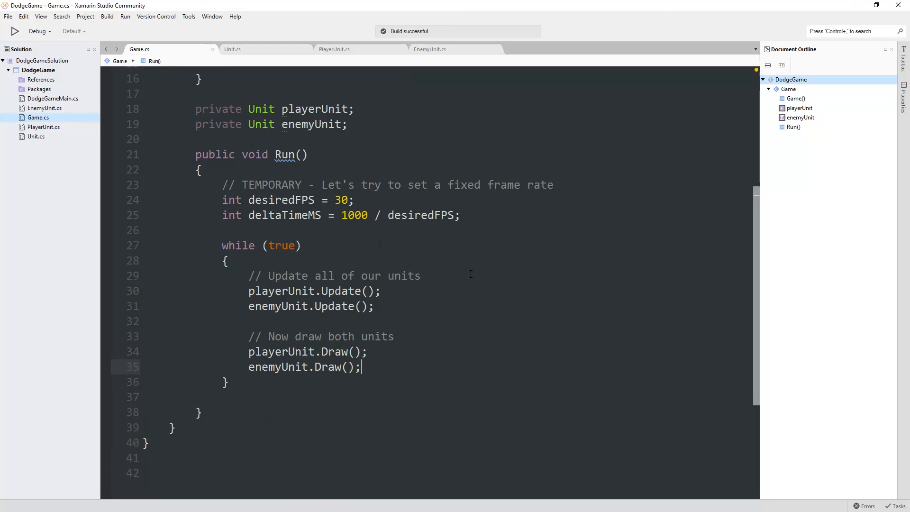
pyautogui.write('// Now we nee')
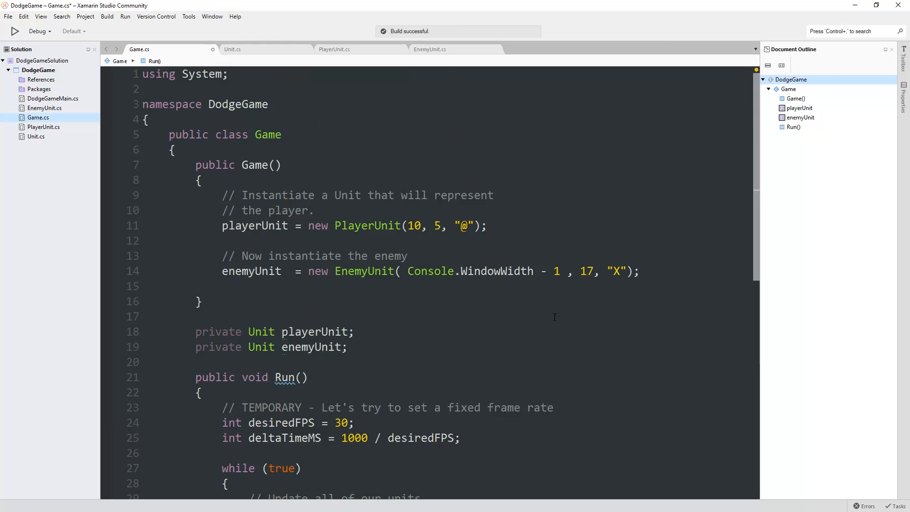
pyautogui.press('enter')
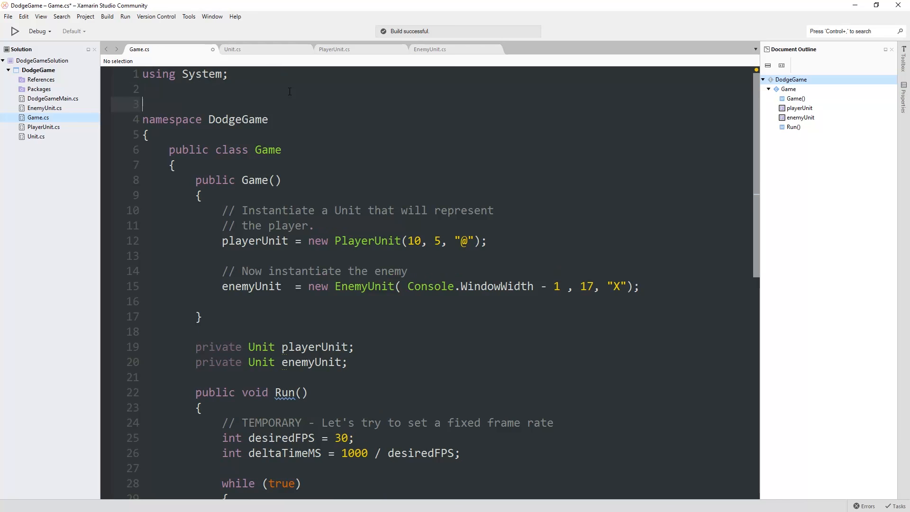
pyautogui.write('using System.Threading;')
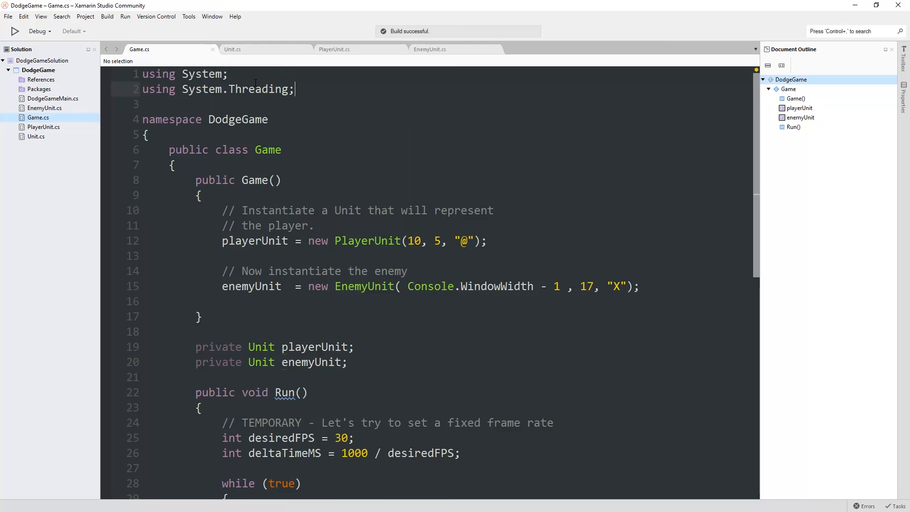
pyautogui.scroll(-3)
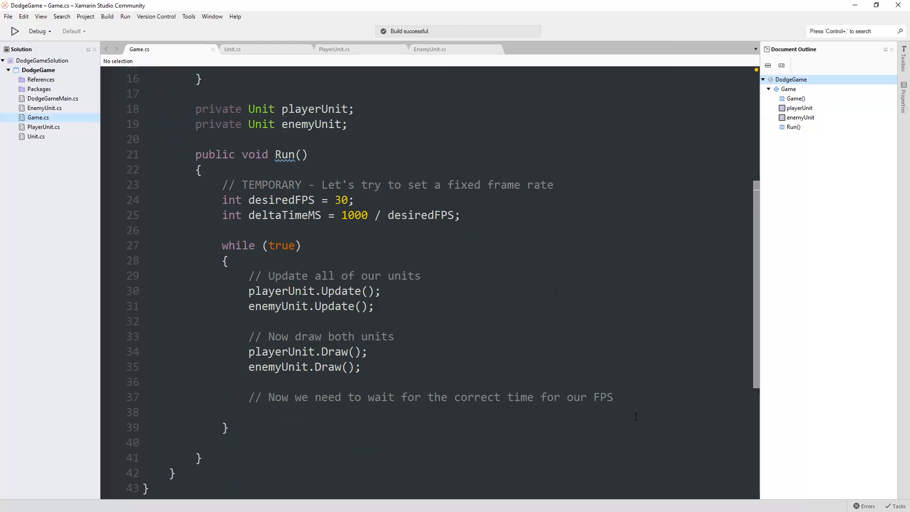
# - Add a Thread.Sleep( deltaTimeMS ) call under the FPS-wait comment
pyautogui.write('System')
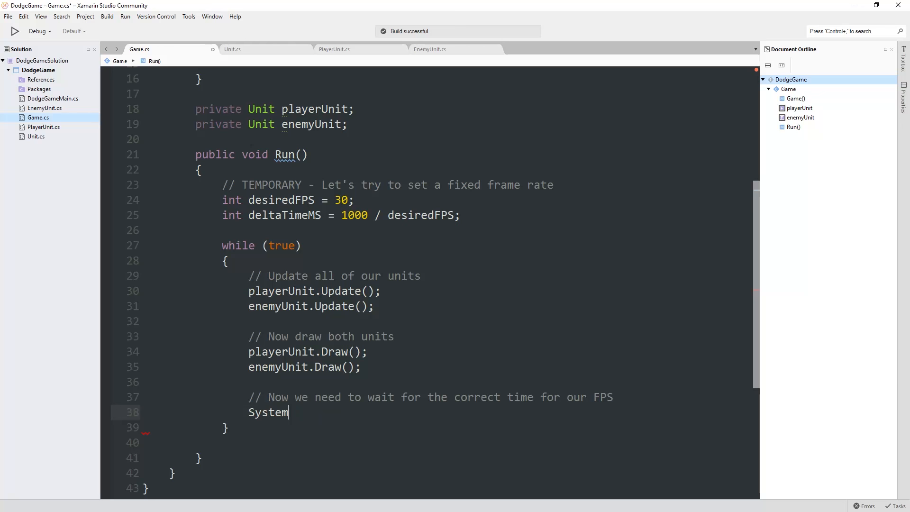
pyautogui.write('.Threading.Thread.Sleep();')
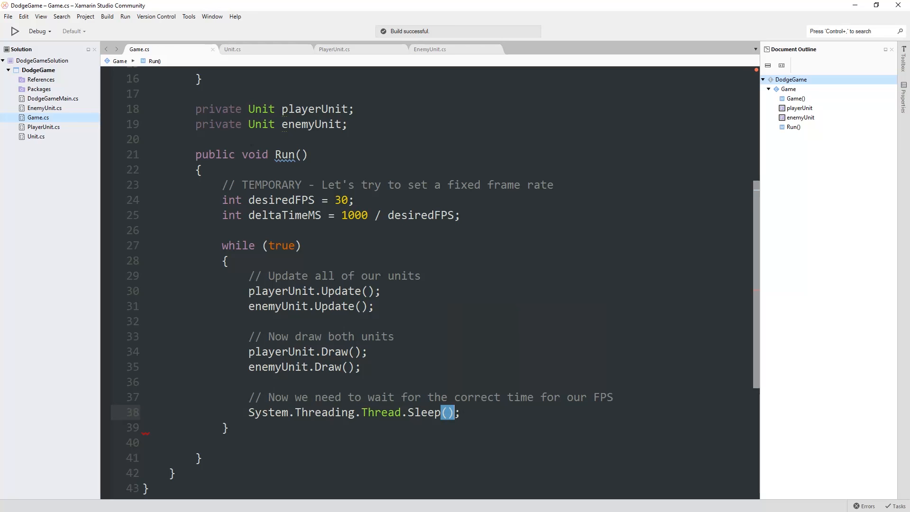
pyautogui.write('deltaTimeMS')
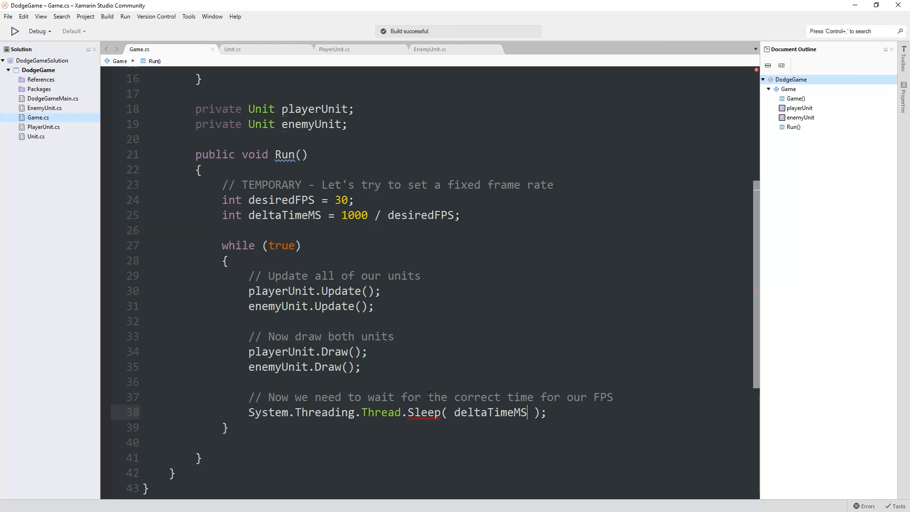
pyautogui.write('using S')
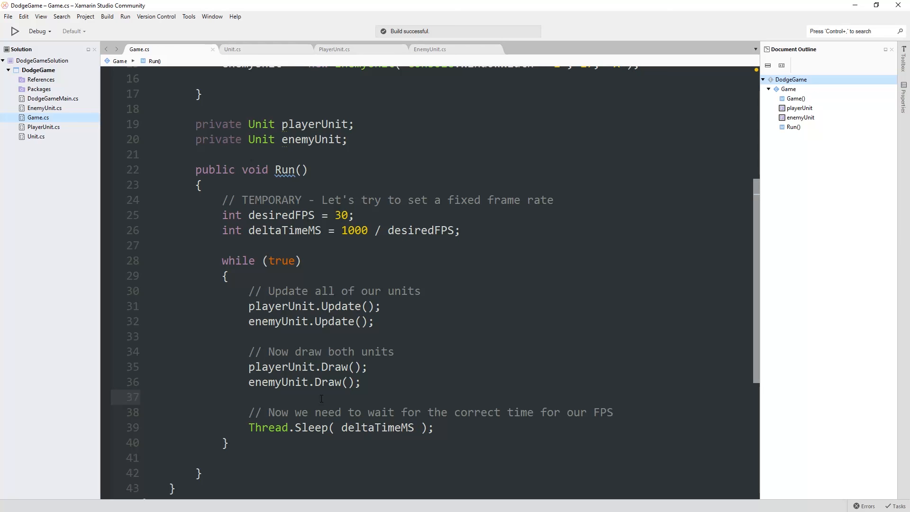
# - Point out the Thread.Sleep call and launch the game in the external console
pyautogui.doubleClick(267, 427)
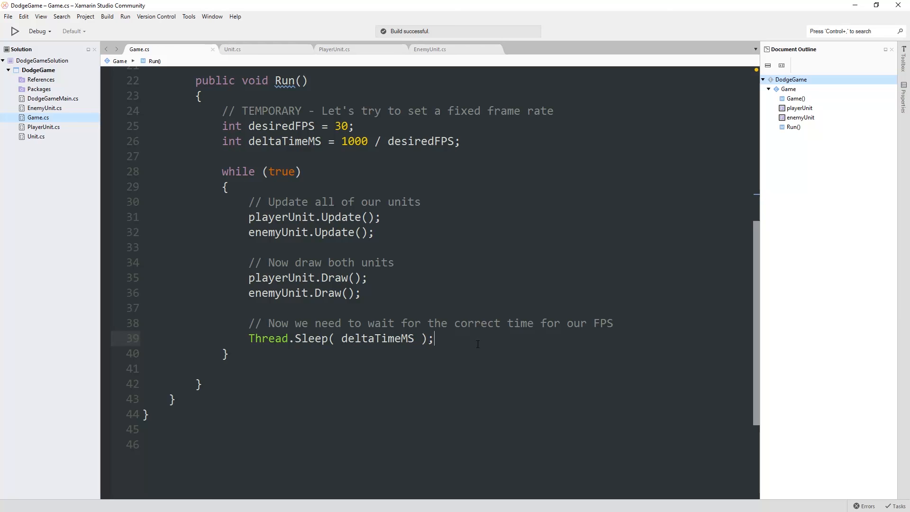
pyautogui.click(434, 338)
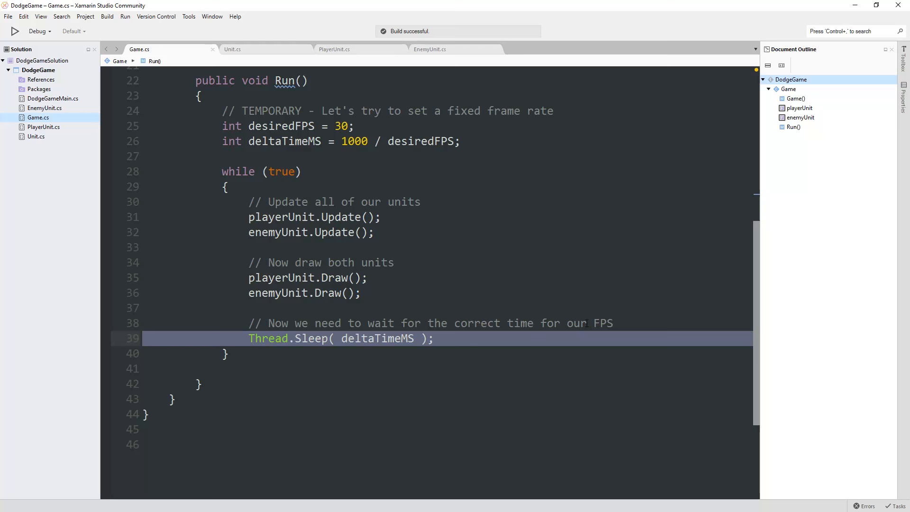
pyautogui.click(15, 30)
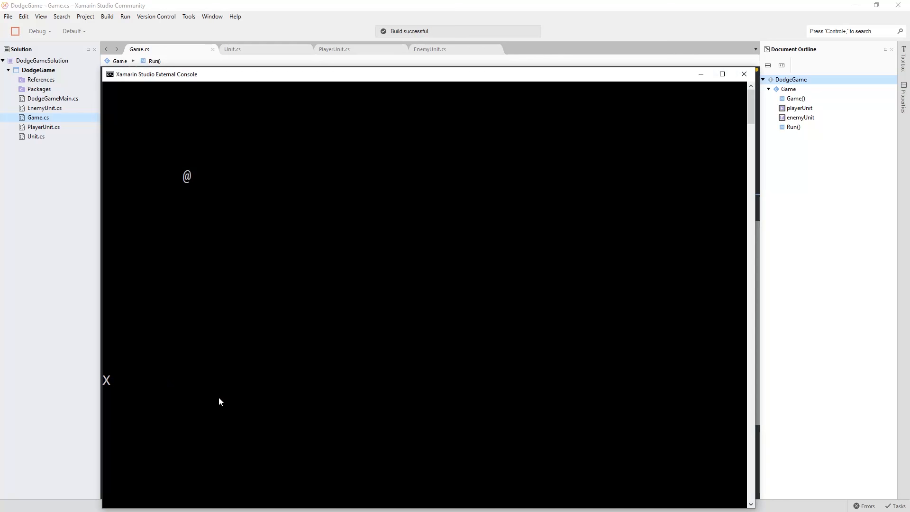
# - Shift the game console window to the right and close it
pyautogui.moveTo(157, 74); pyautogui.dragTo(168, 74)
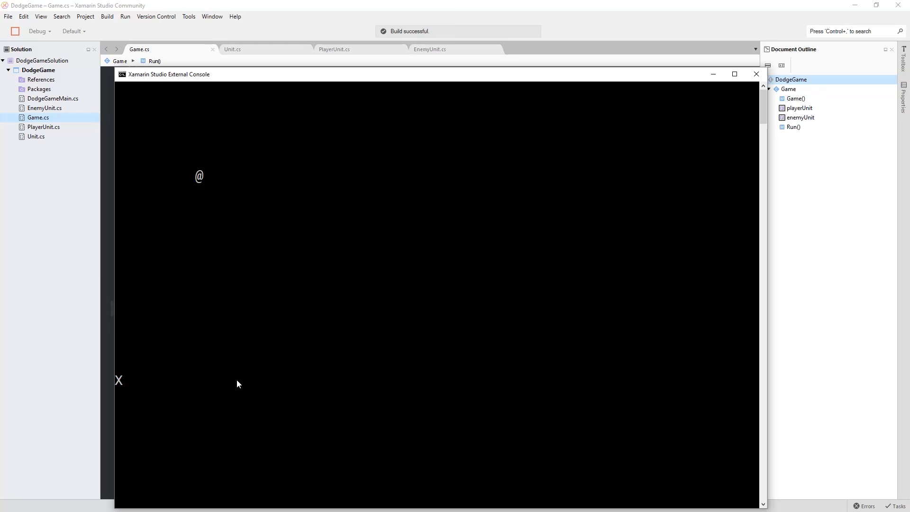
pyautogui.click(755, 74)
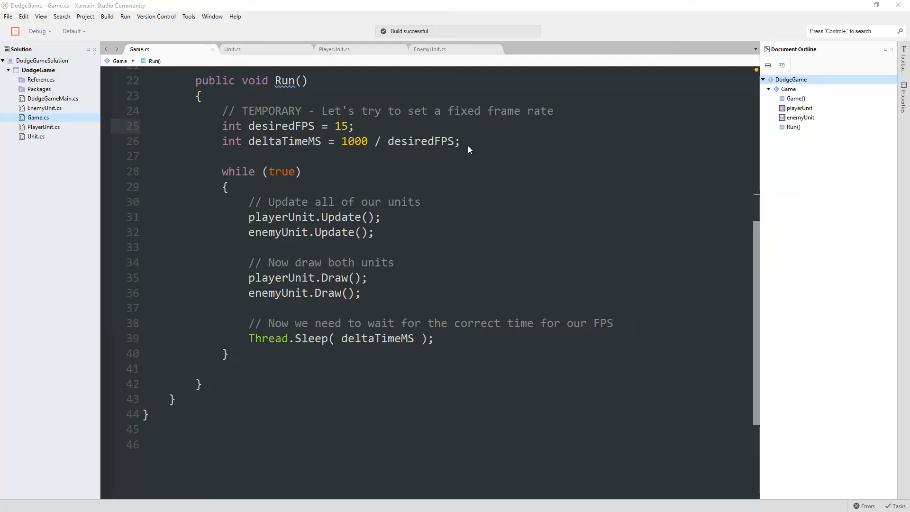
# - Click back into Xamarin Studio to edit the desiredFPS value
pyautogui.click(125, 17)
pyautogui.write('30')
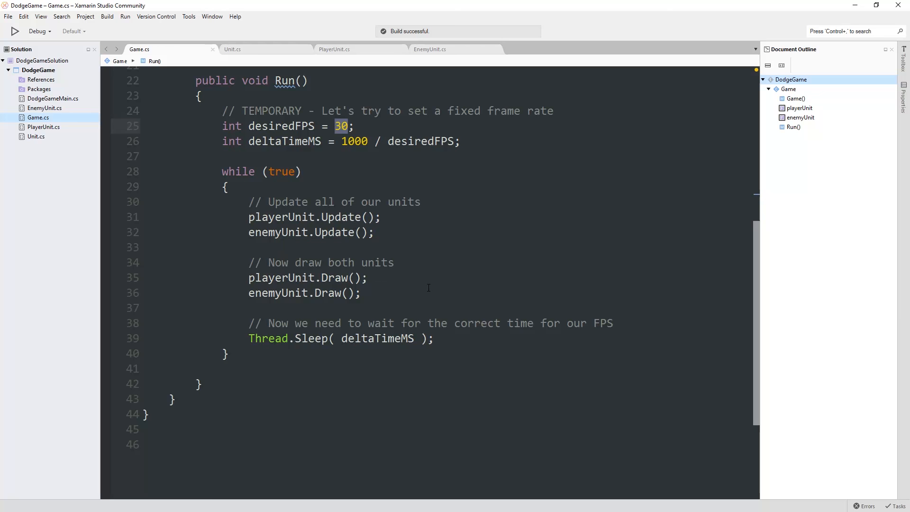
pyautogui.moveTo(526, 290)
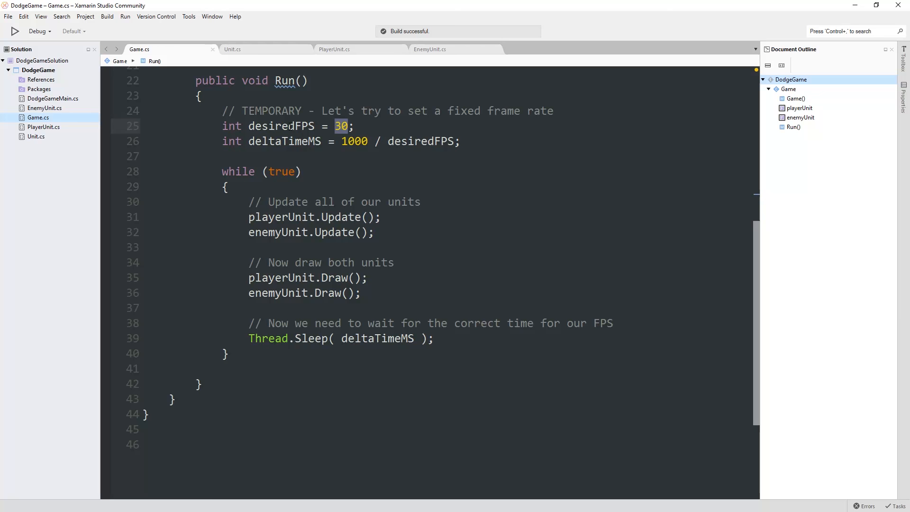
pyautogui.click(341, 217)
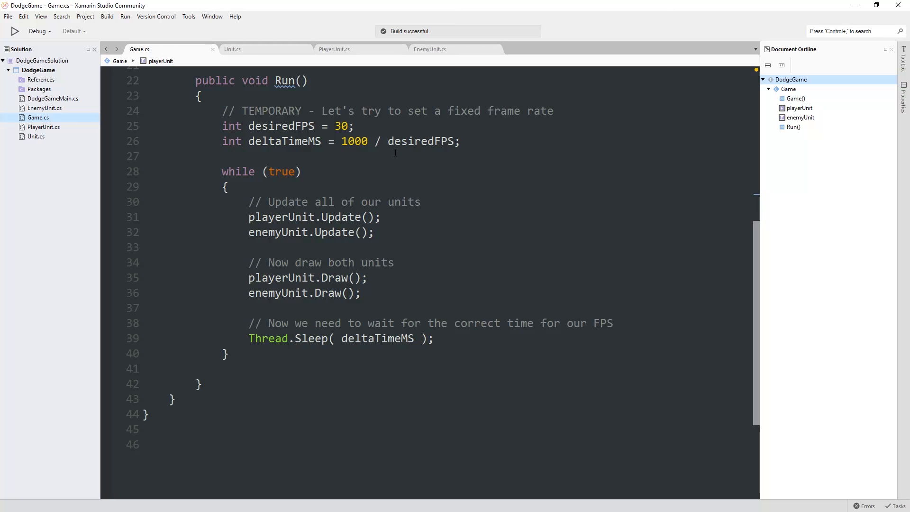
pyautogui.click(310, 232)
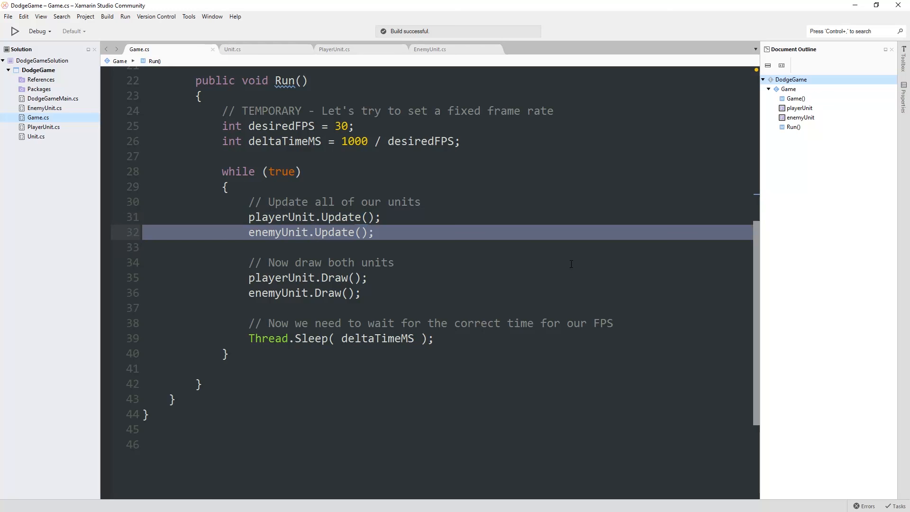